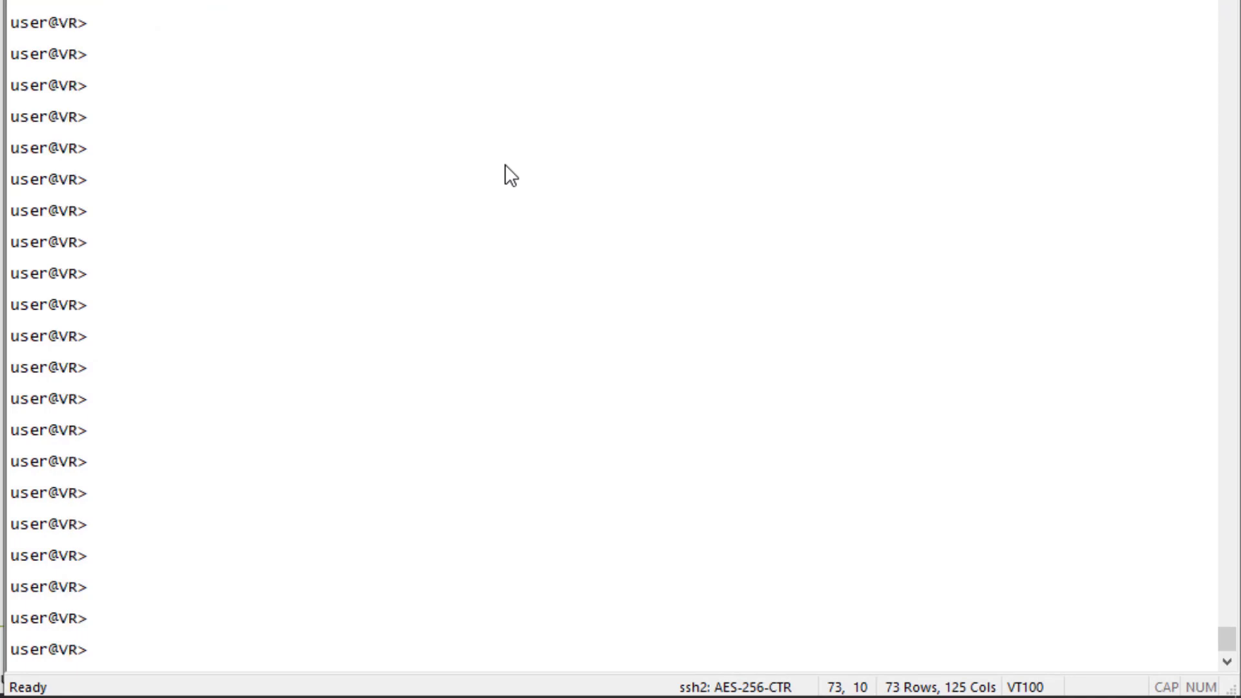
Switch from the VR session to the R1 router session
{"action": "left_click", "coordinate": [100, 650]}
{"action": "type", "text": "ed"}
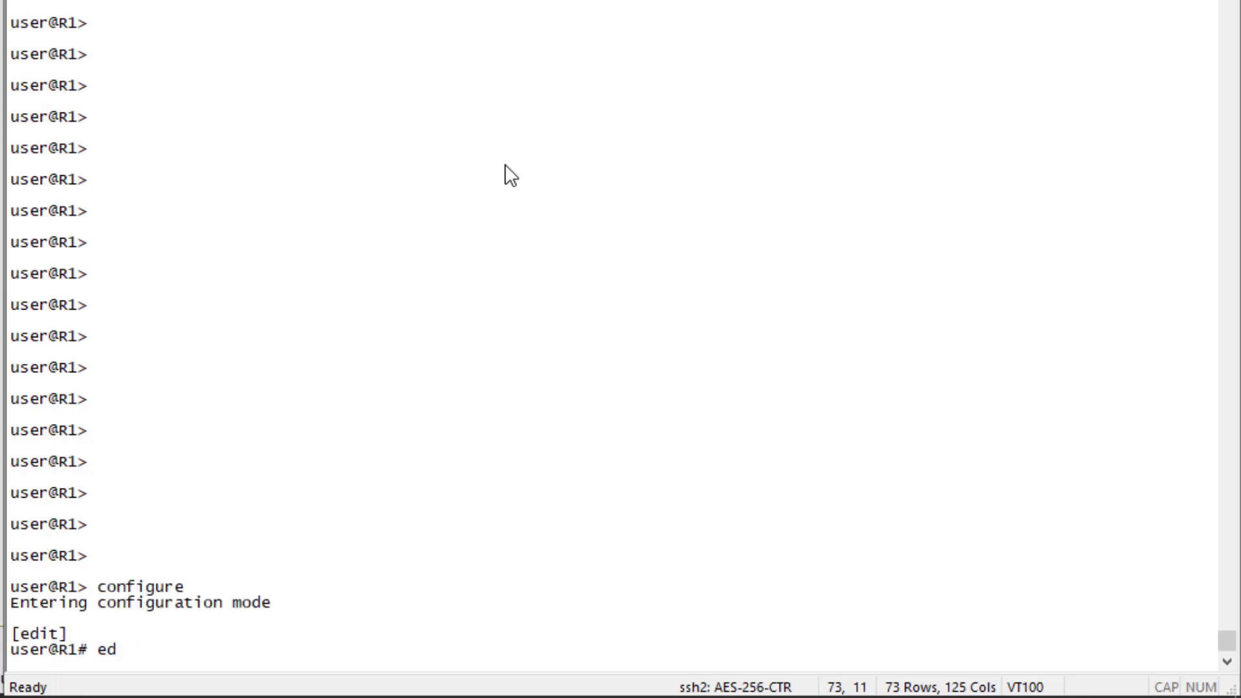
Under edit protocols on R1, enable MPLS on all interfaces
{"action": "type", "text": "it protocol"}
{"action": "key", "text": "Return"}
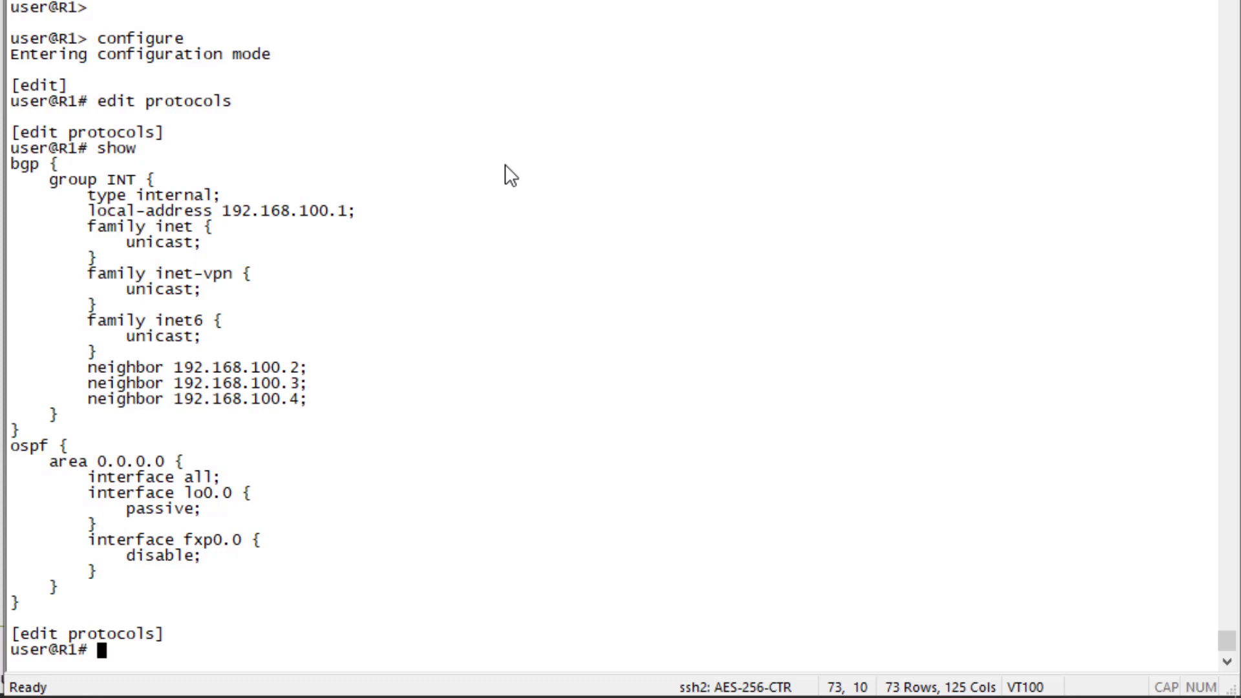
{"action": "type", "text": "set mpls in"}
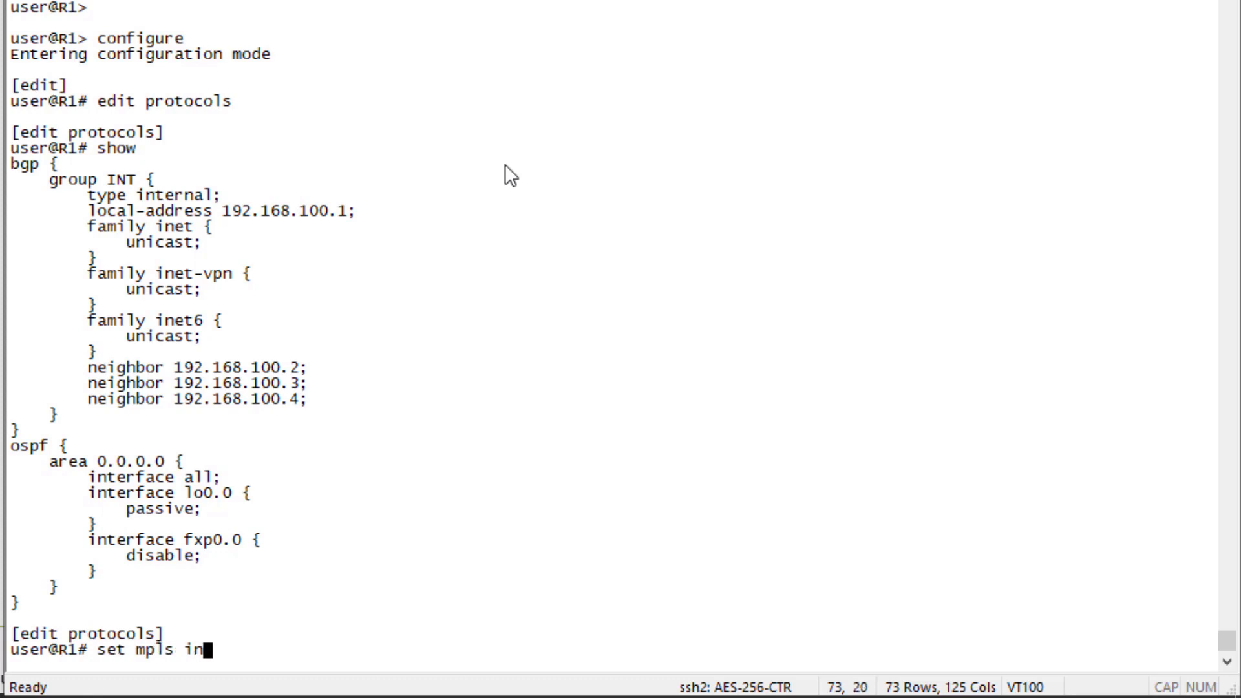
{"action": "key", "text": "Return"}
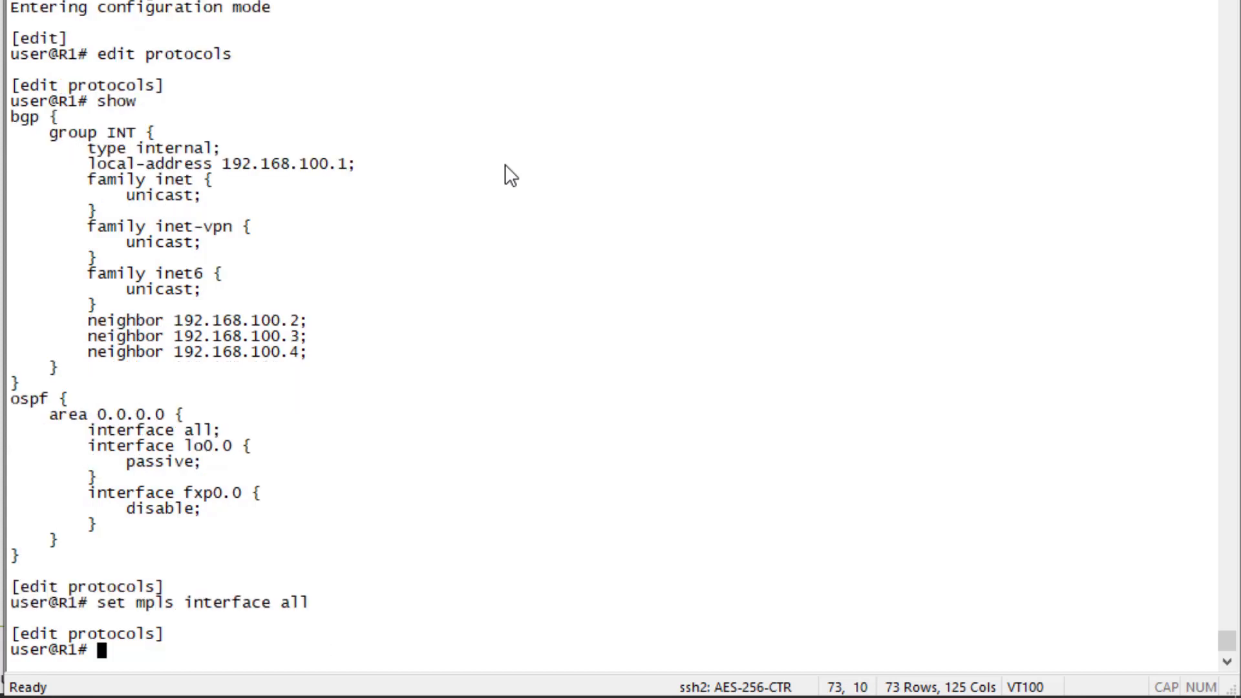
Set R1's OSPF source-packet-routing SRGB to start-label 5000 with index-range 1000
{"action": "type", "text": "set"}
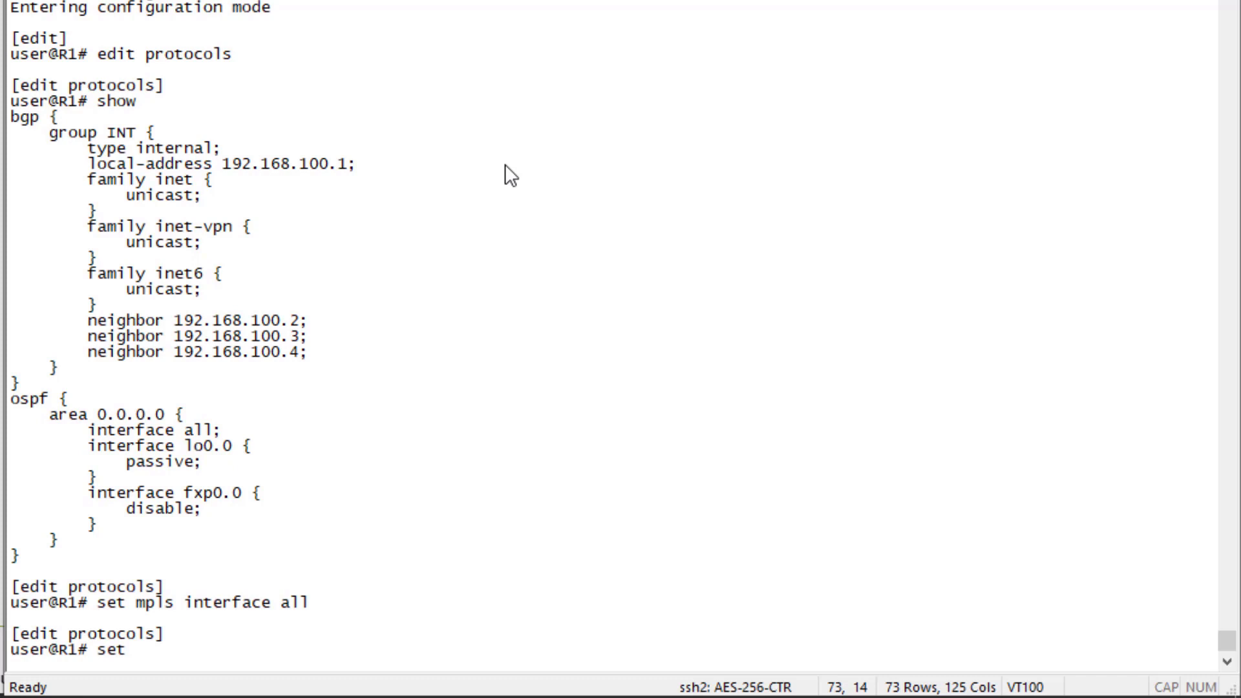
{"action": "type", "text": "ospf source-packet-routing"}
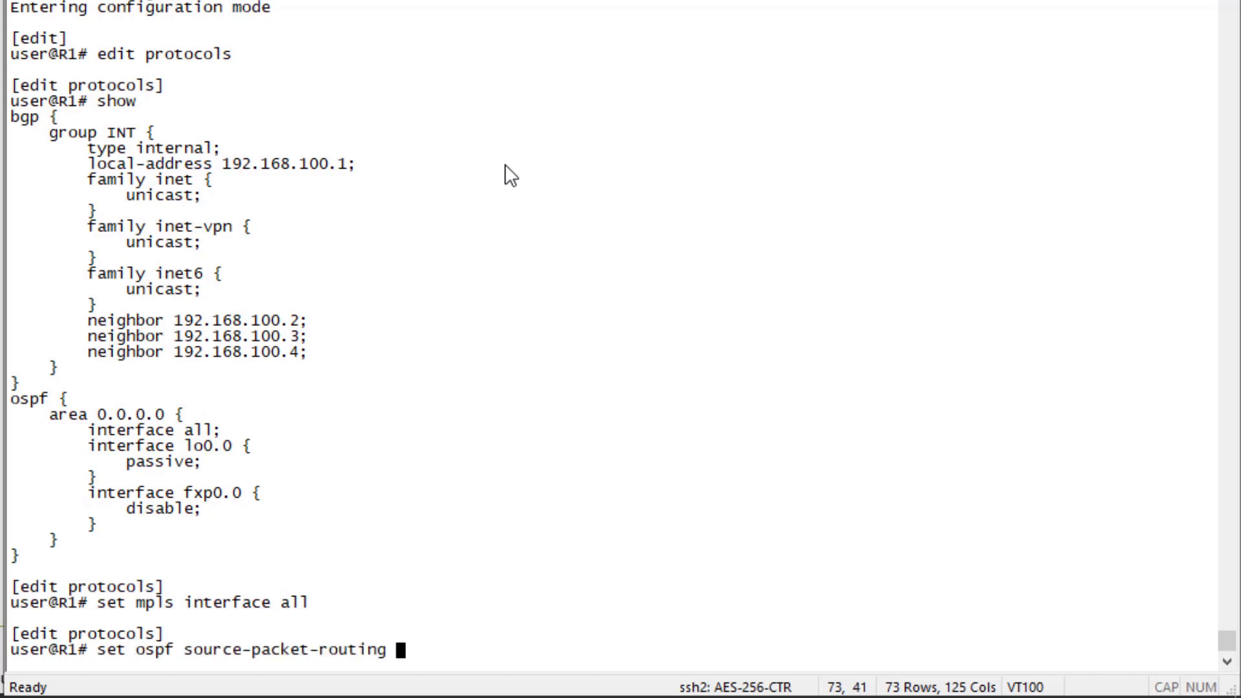
{"action": "type", "text": "srgb"}
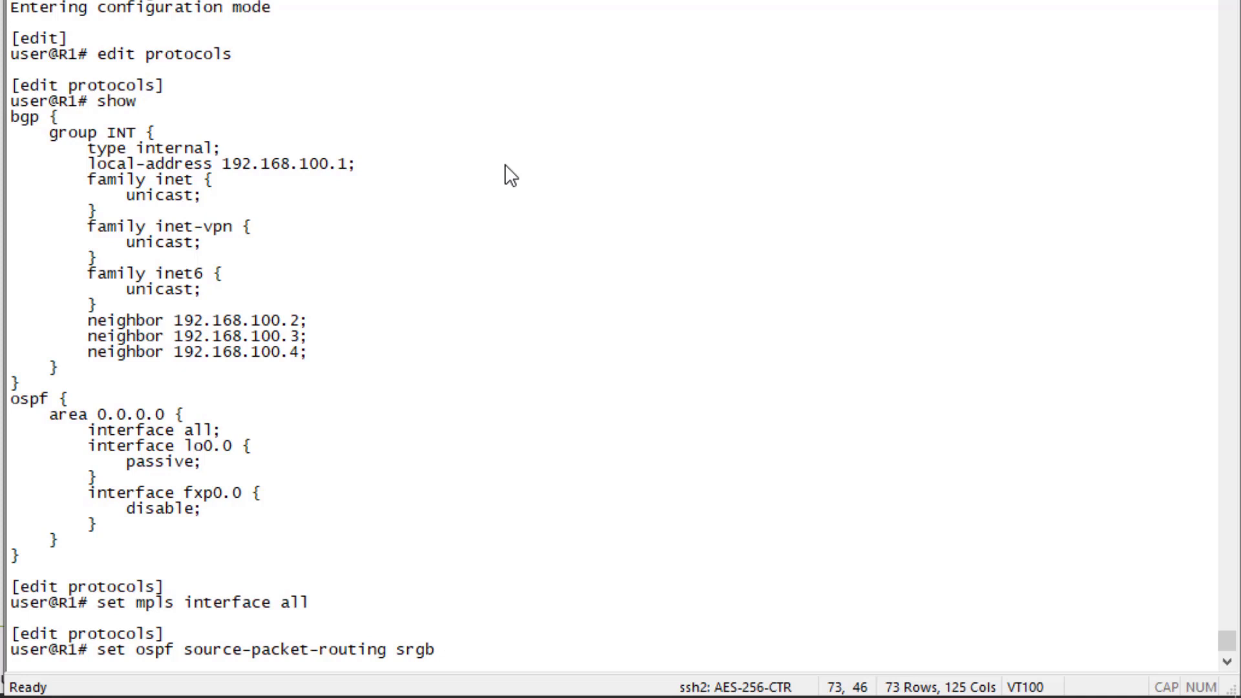
{"action": "type", "text": "start-label"}
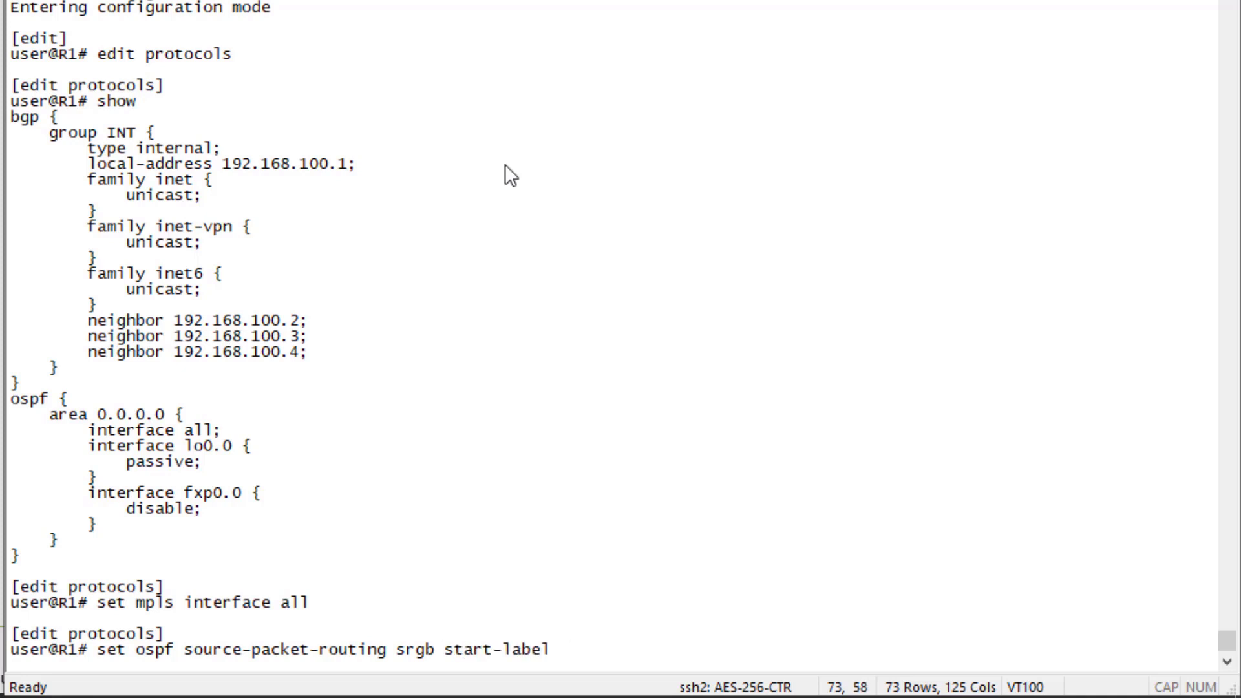
{"action": "type", "text": "5000 index-range 1000"}
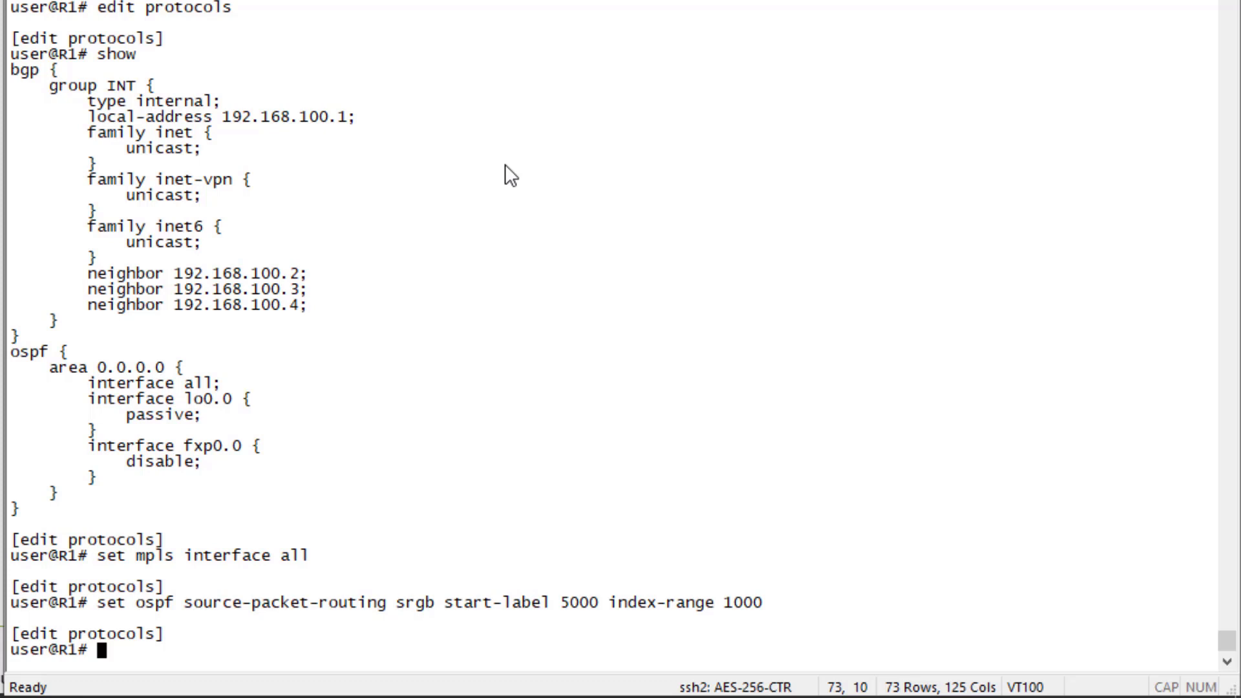
Set R1's OSPF source-packet-routing node-segment ipv4-index to 1
{"action": "type", "text": "set"}
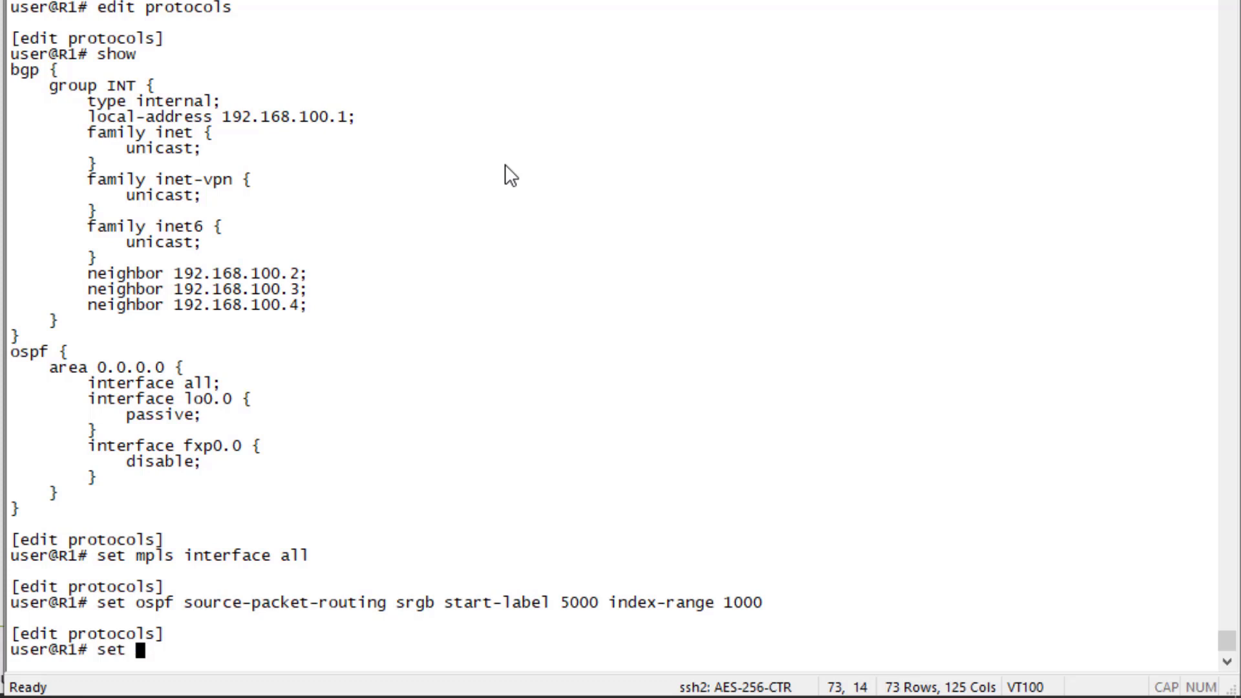
{"action": "type", "text": "ospfsource-packet-routing"}
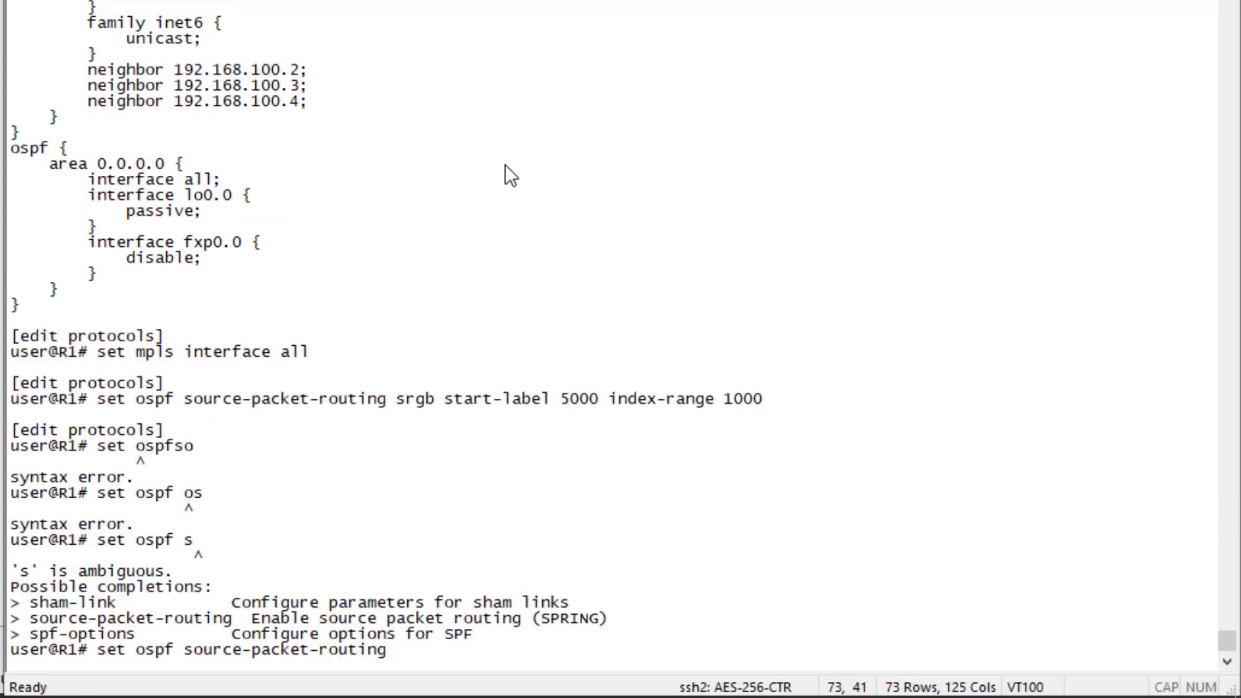
{"action": "type", "text": "node-segment"}
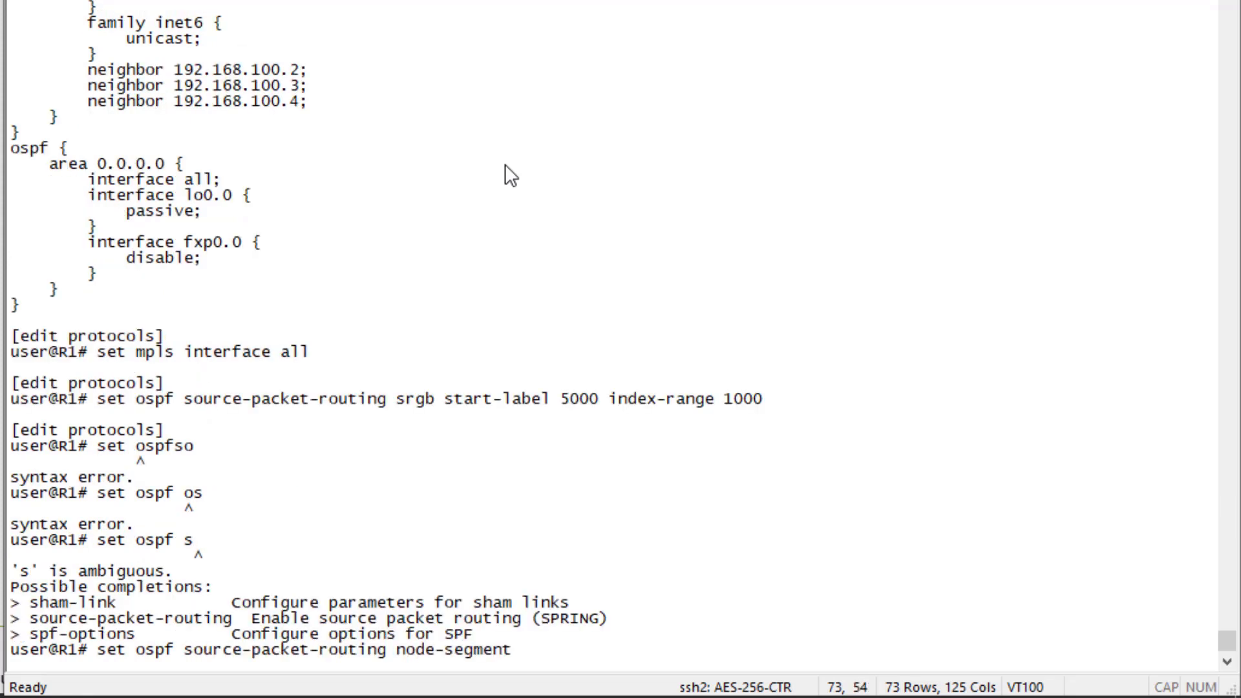
{"action": "type", "text": "ipv4-index 1"}
{"action": "type", "text": "show"}
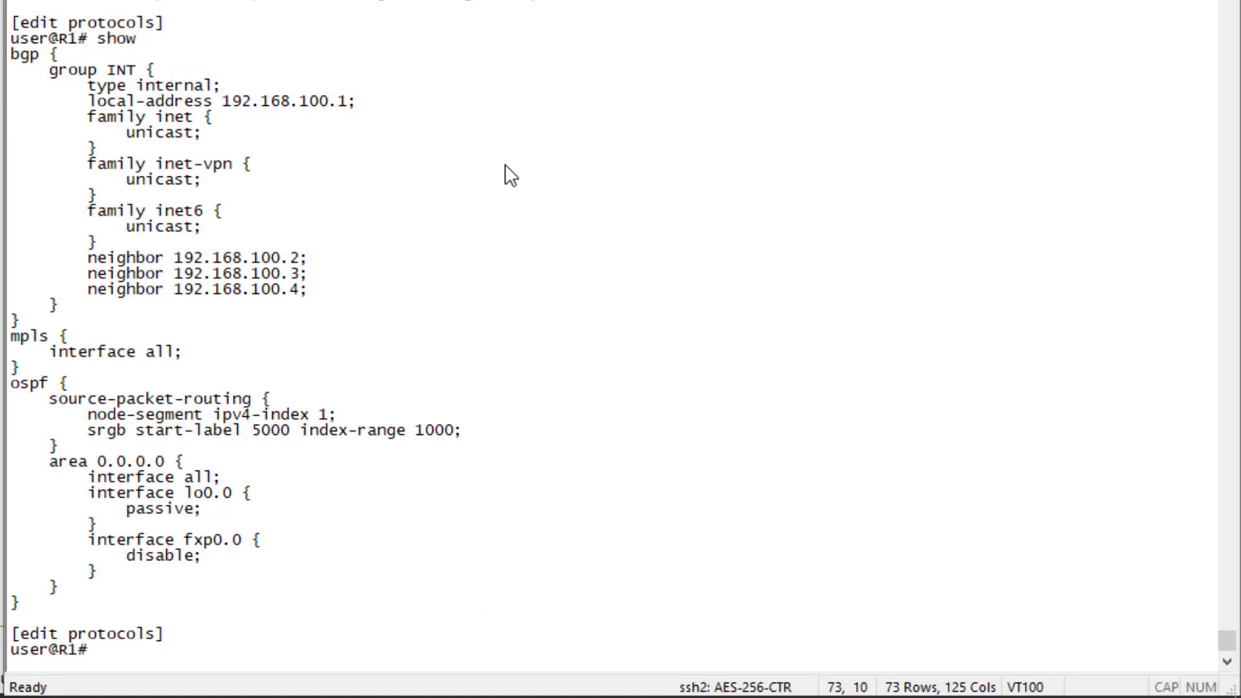
Under top edit interfaces, add family mpls to ge-0/0/0.0 and recall it for other links
{"action": "type", "text": "top edit interface"}
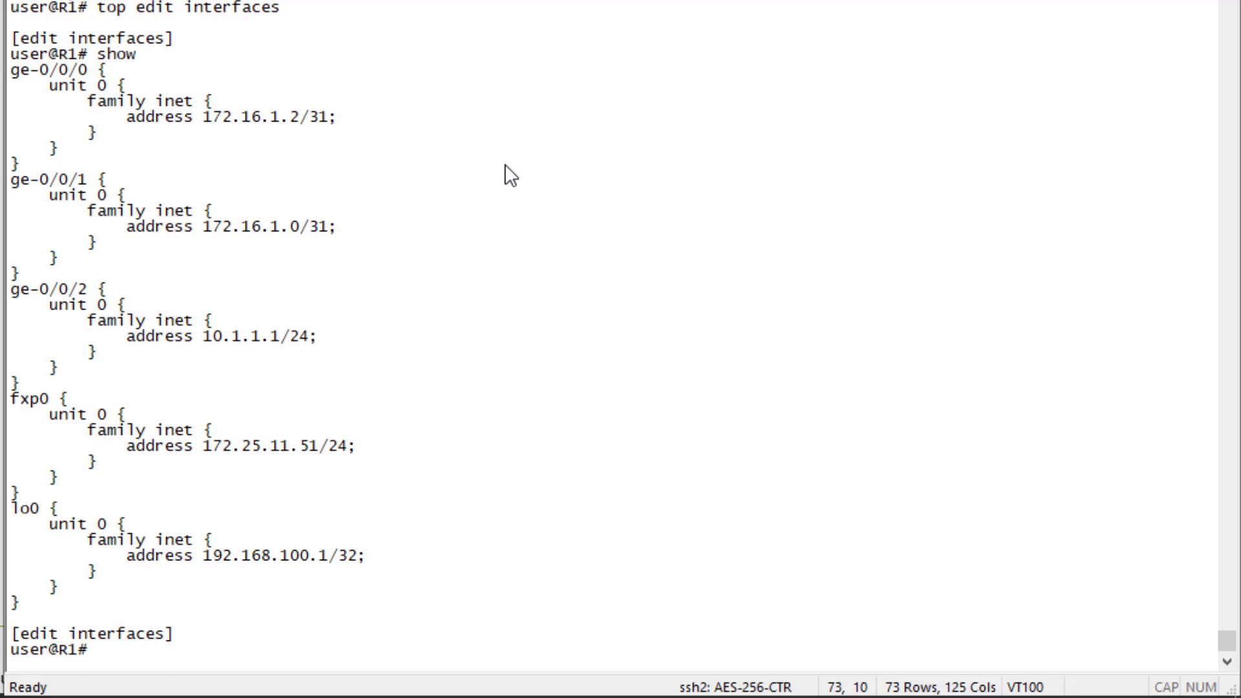
{"action": "type", "text": "set ge-0"}
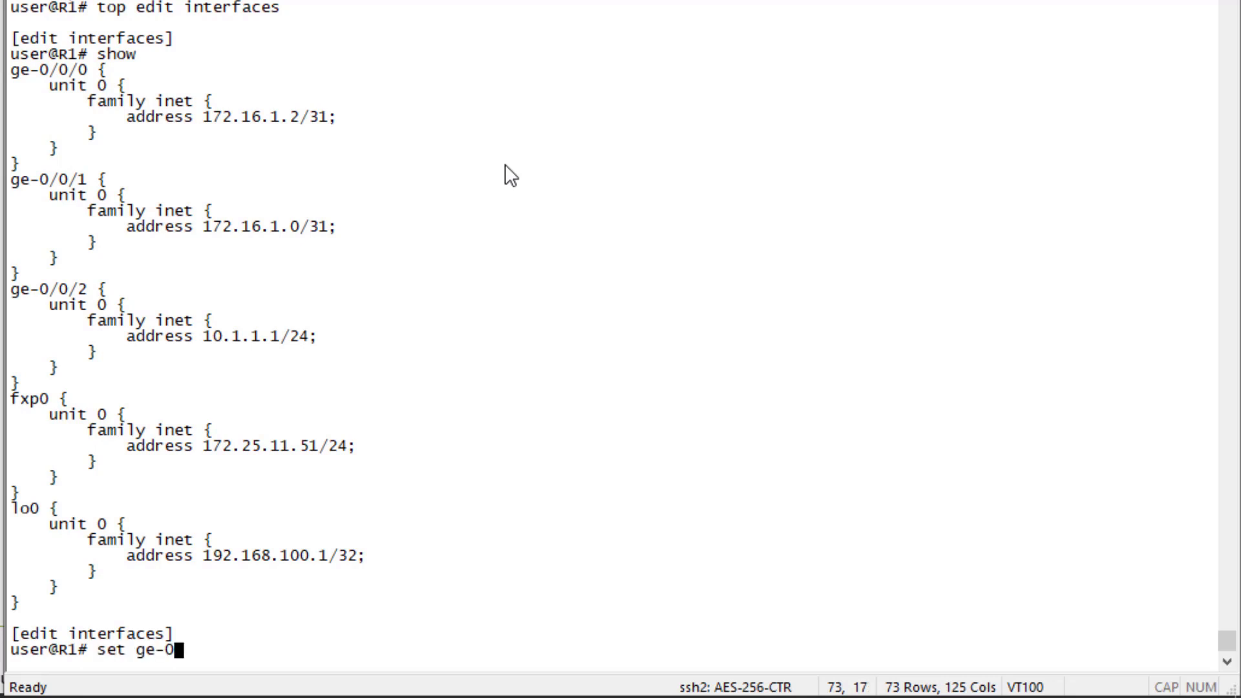
{"action": "type", "text": "/0/0.0"}
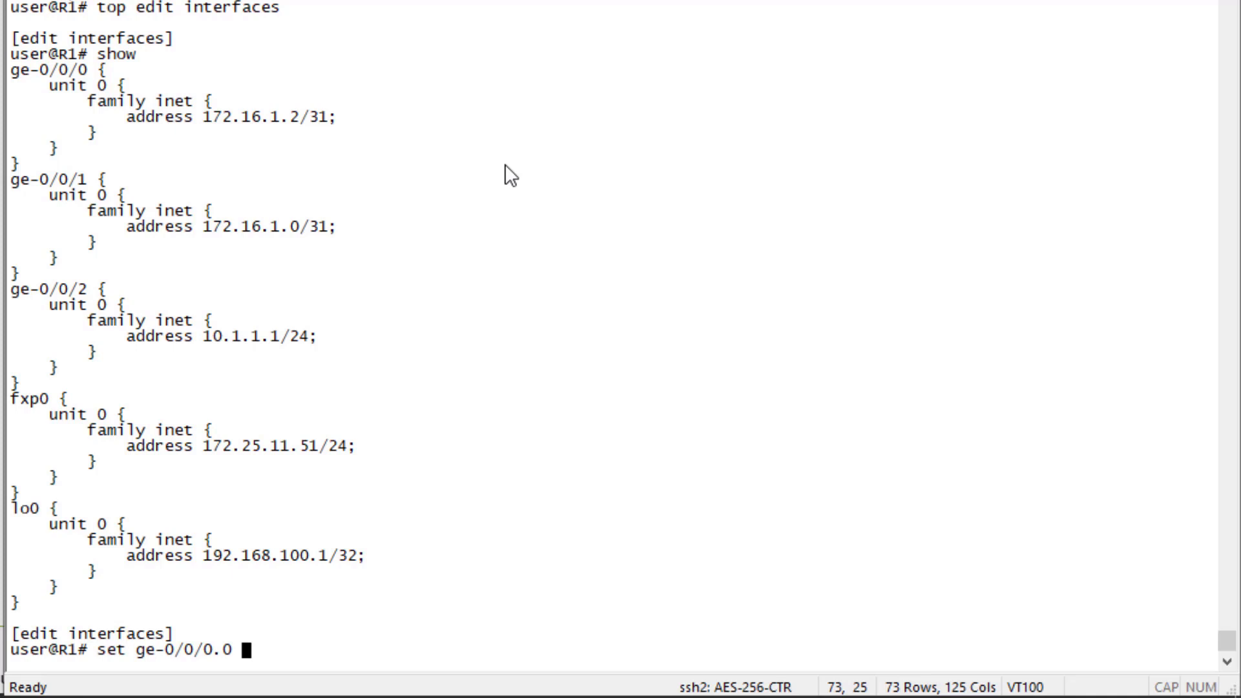
{"action": "type", "text": "family mpls"}
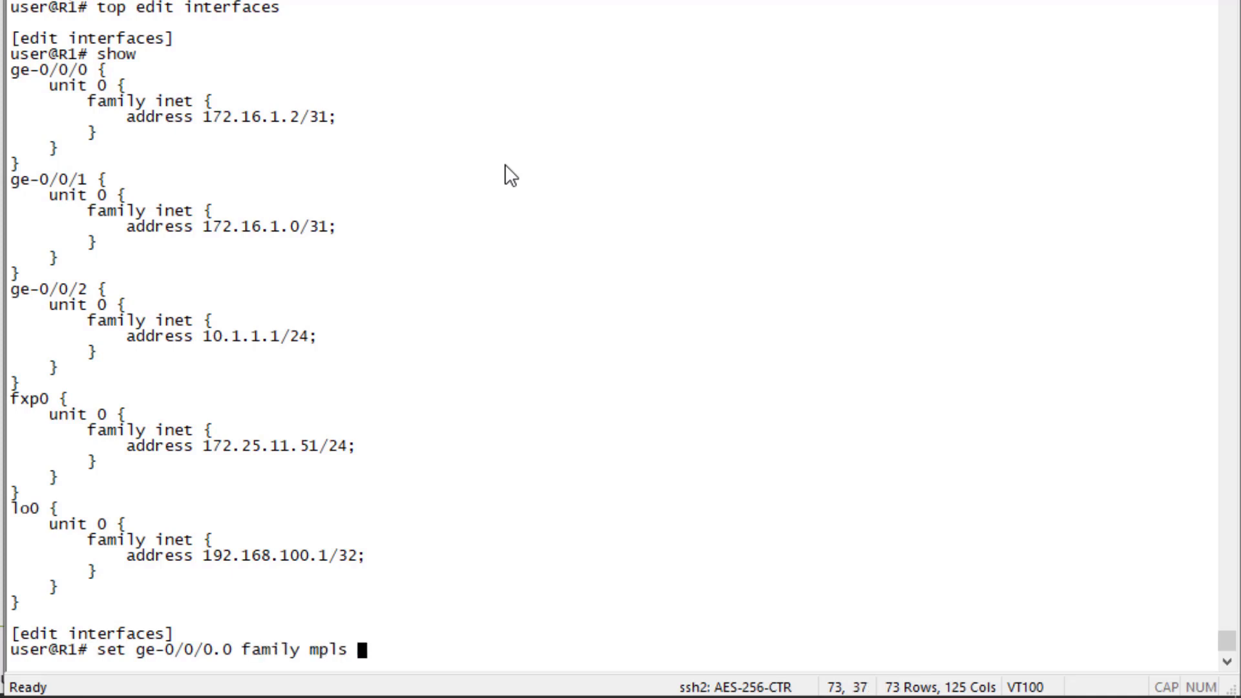
{"action": "key", "text": "Return"}
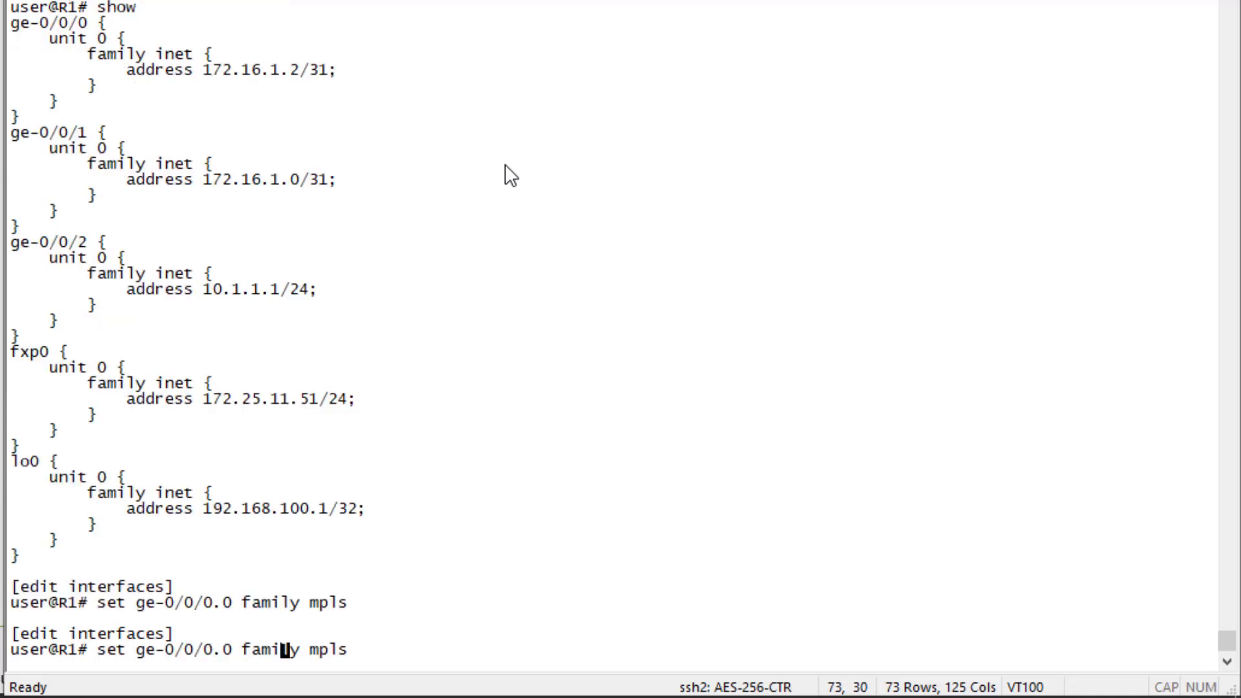
{"action": "key", "text": "Return"}
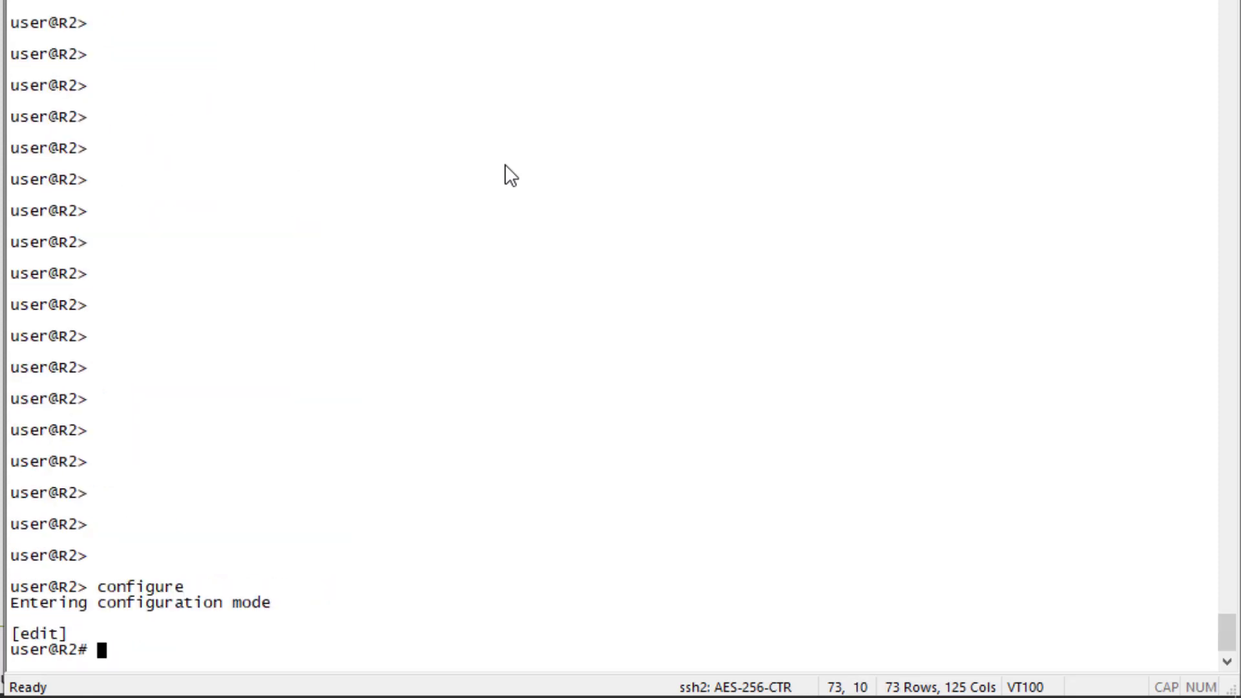
In R2's protocols hierarchy, set the OSPF node-segment ipv4-index to 2
{"action": "type", "text": "e"}
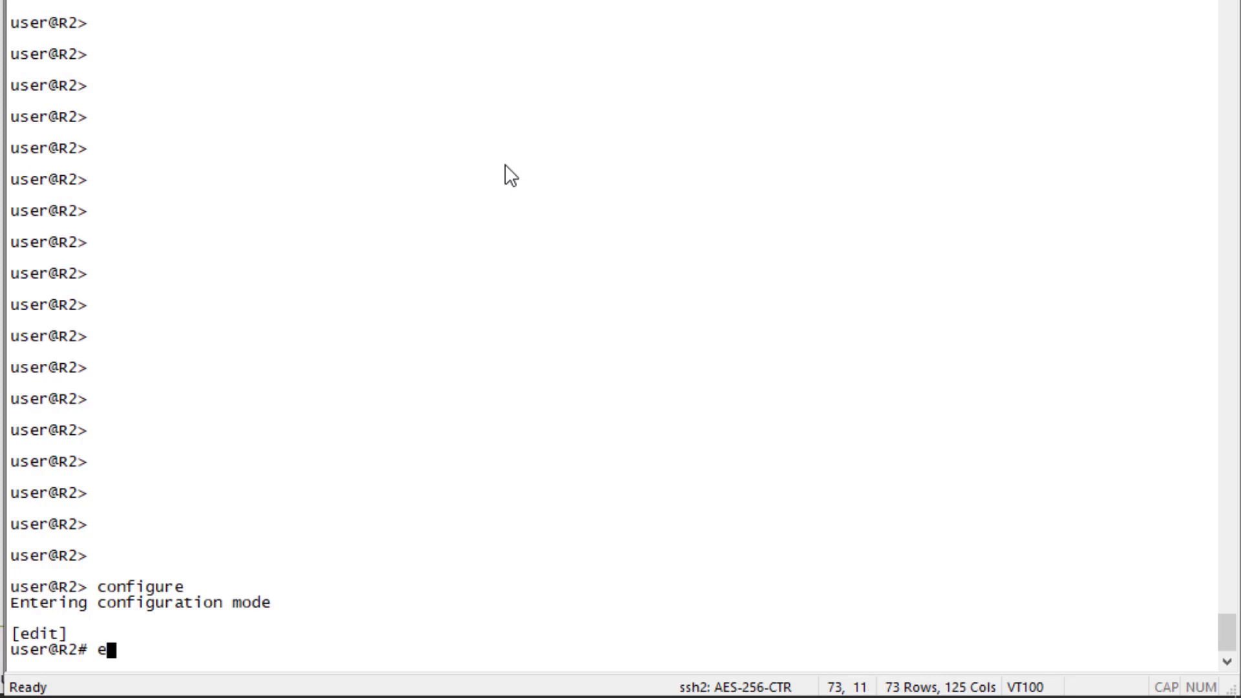
{"action": "key", "text": "Return"}
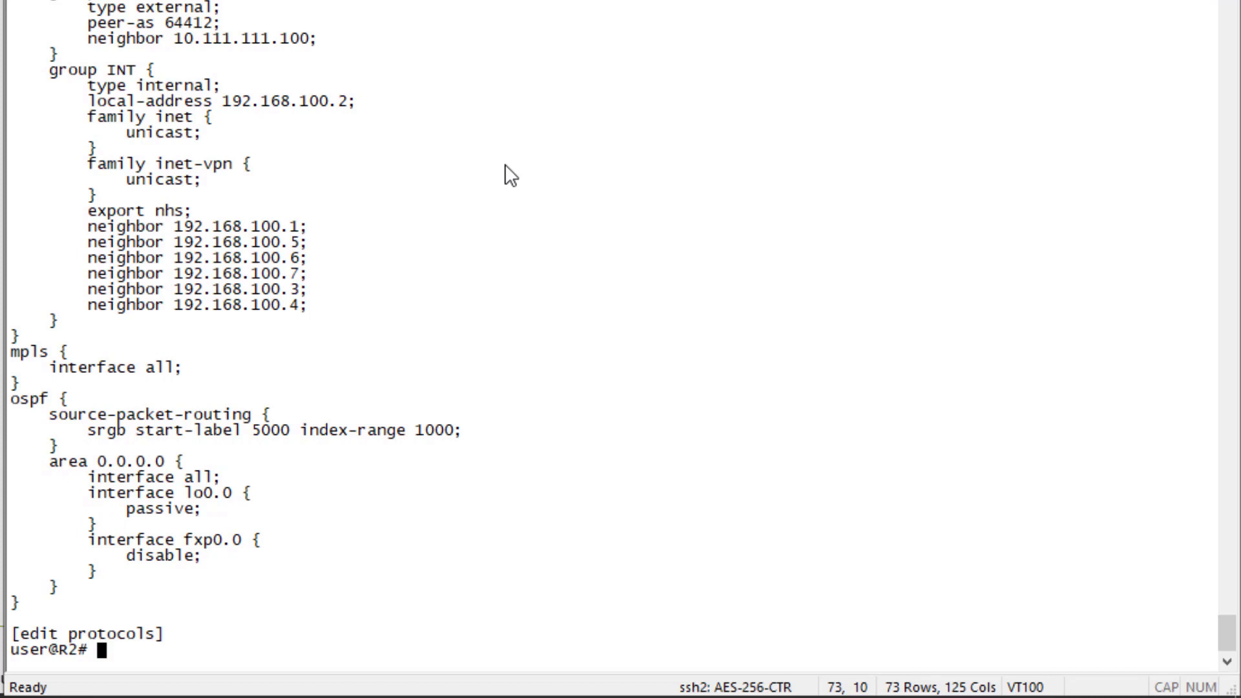
{"action": "type", "text": "set ospf"}
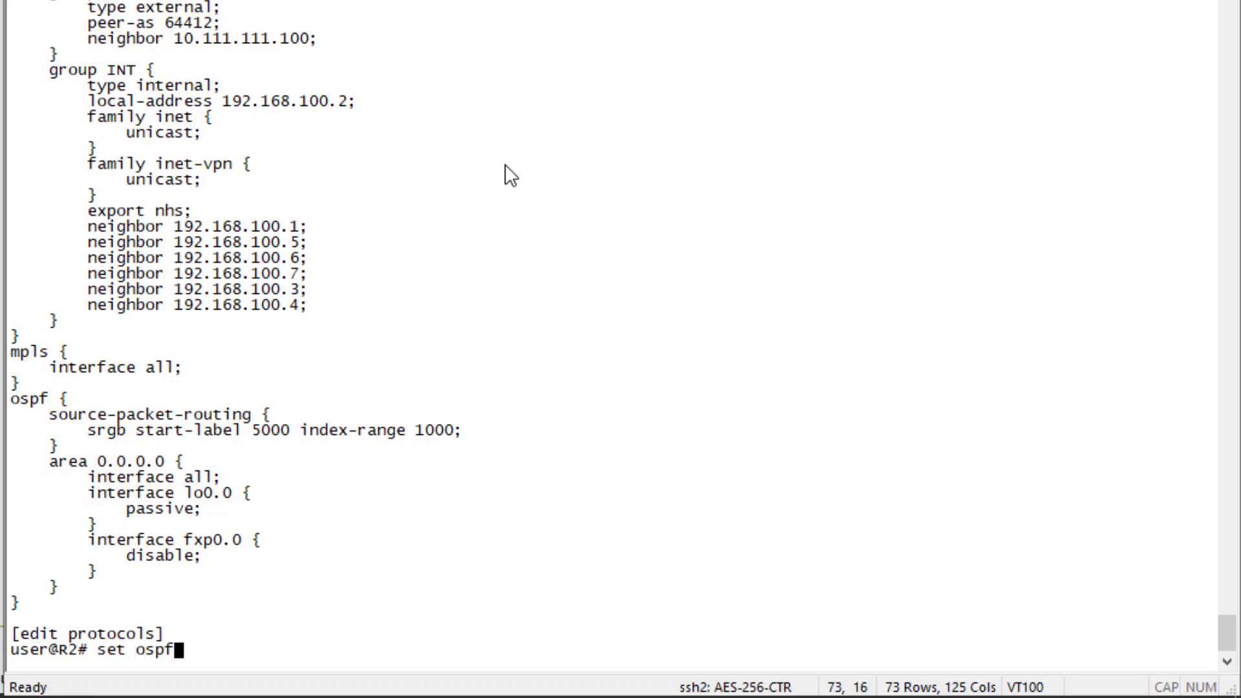
{"action": "type", "text": "source-packet-routing node-segment ip"}
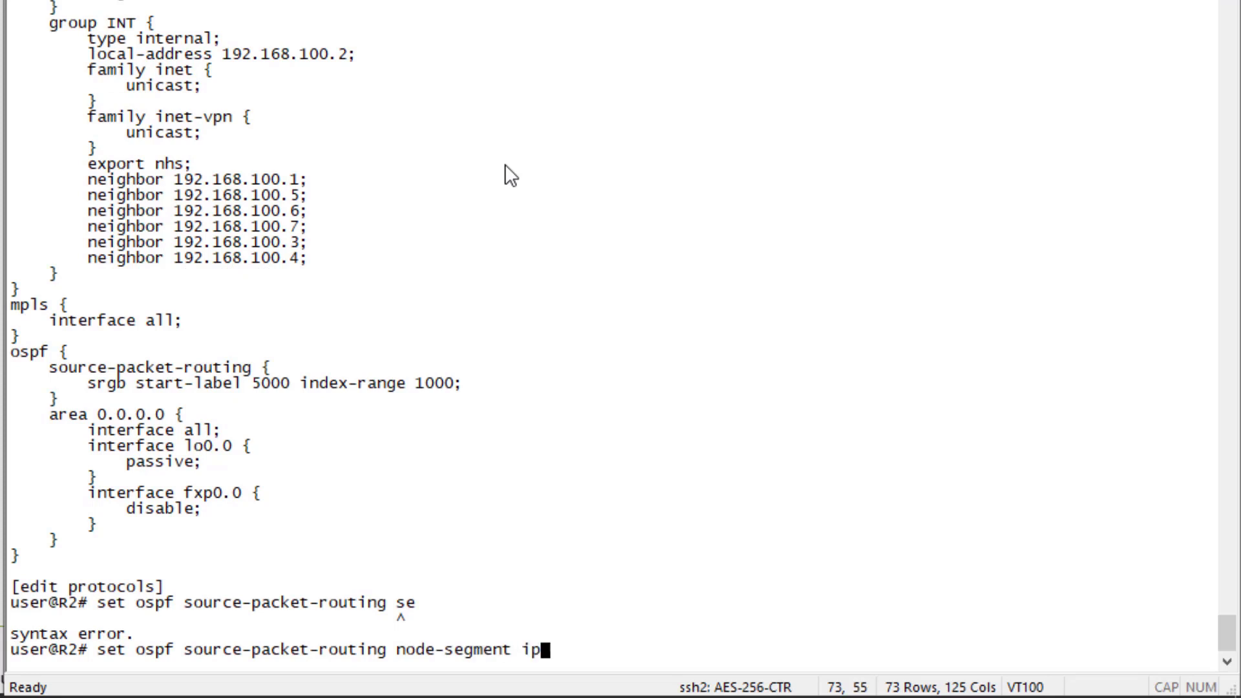
{"action": "type", "text": "v4-index 2"}
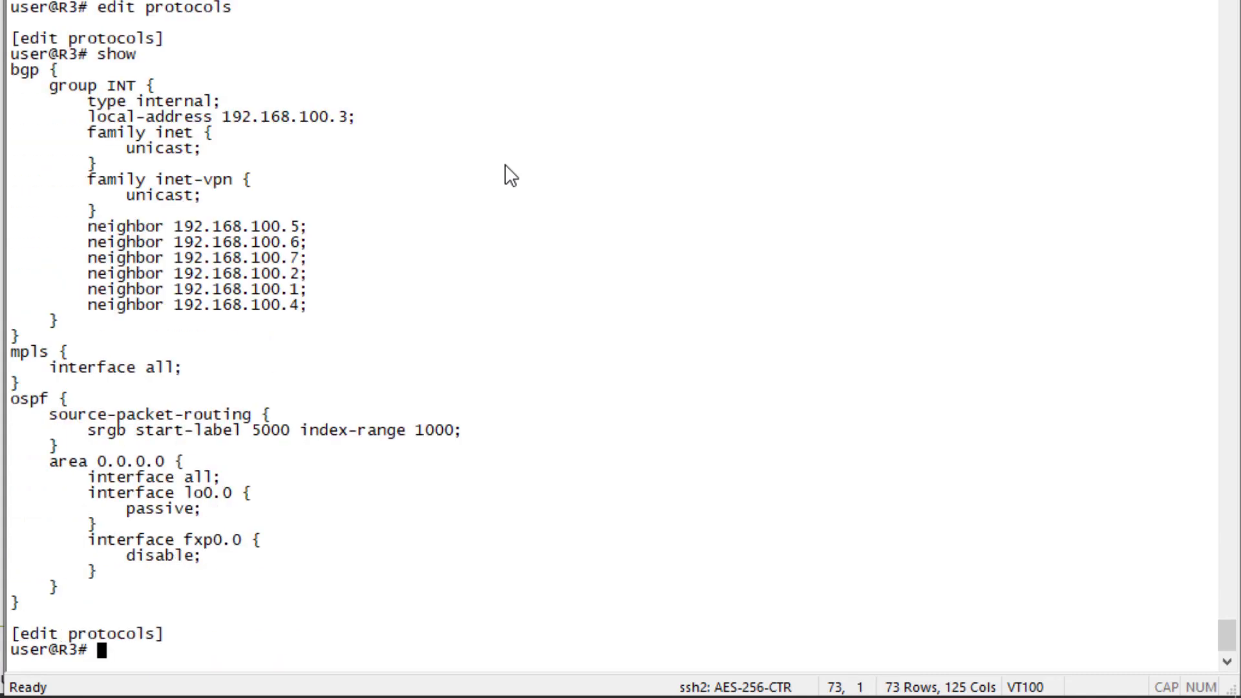
Set OSPF node-segment ipv4-index 3 on R3 and commit, then index 4 on R4
{"action": "type", "text": "set ospf source-packet-routing"}
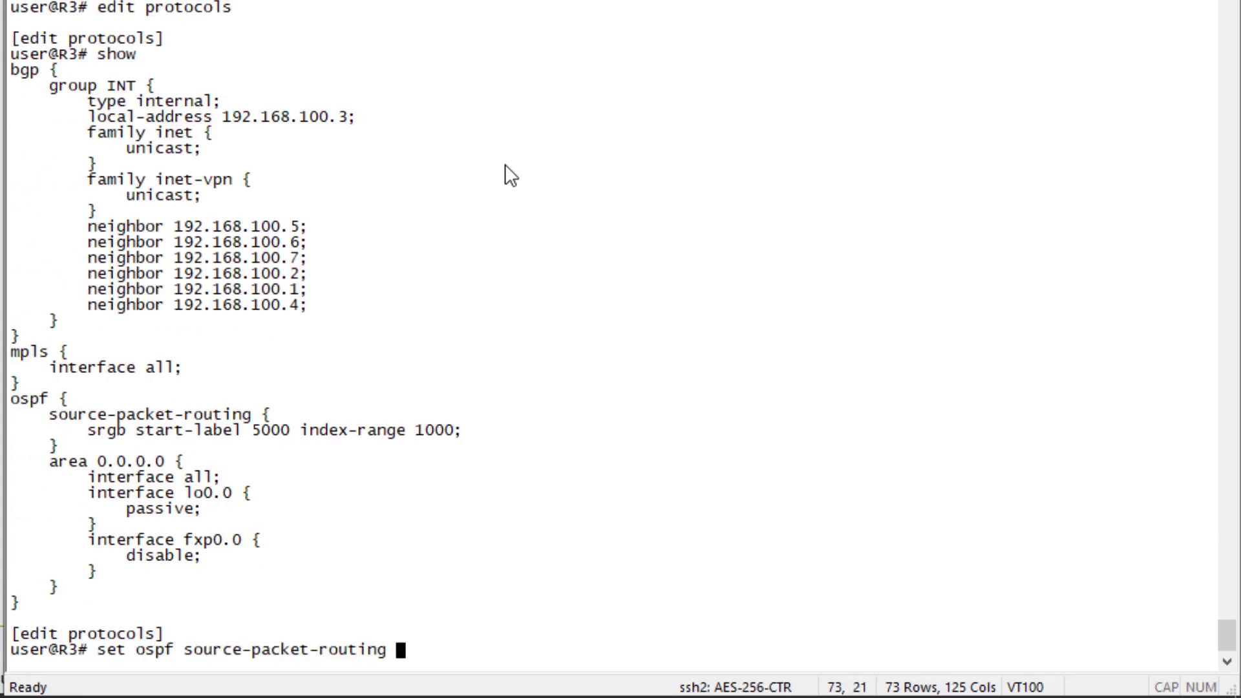
{"action": "type", "text": "node-segment ipv4-index"}
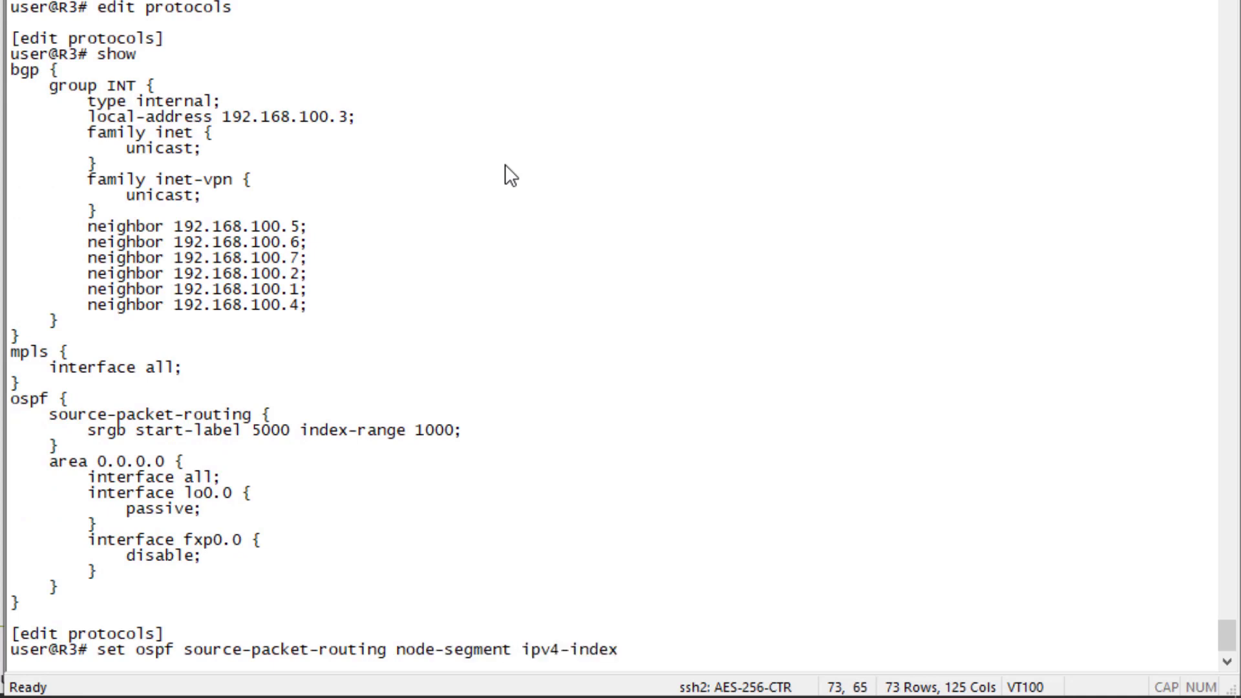
{"action": "type", "text": "3"}
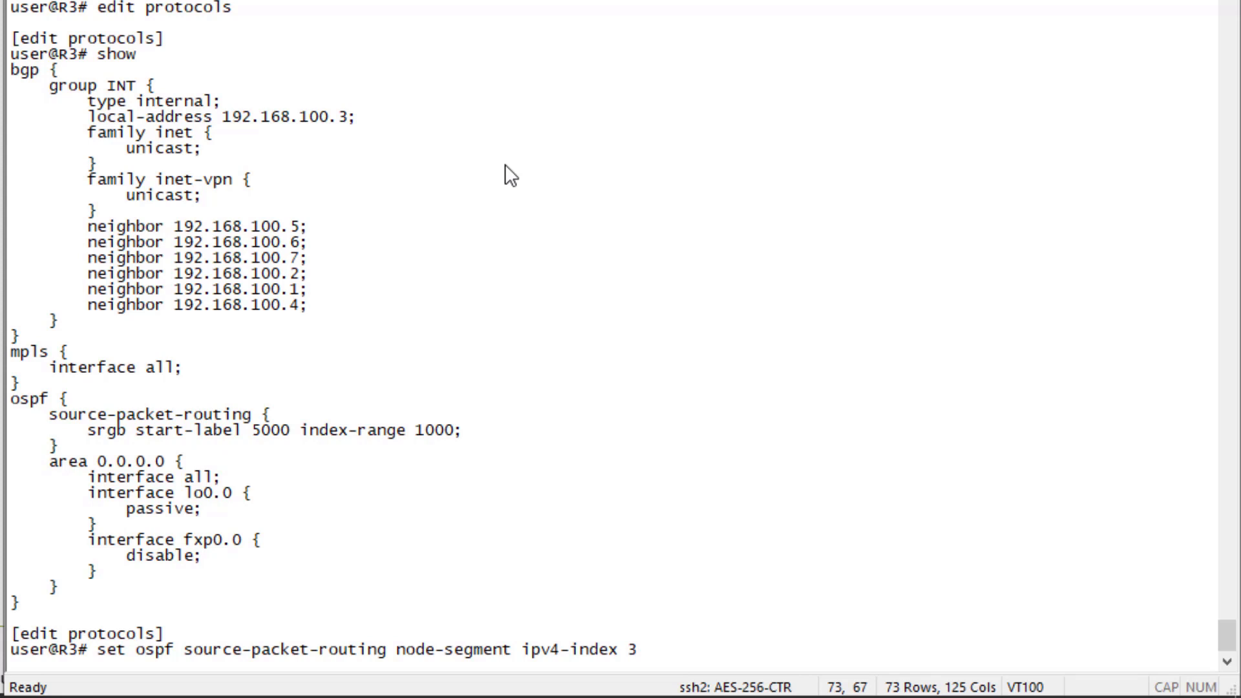
{"action": "type", "text": "com"}
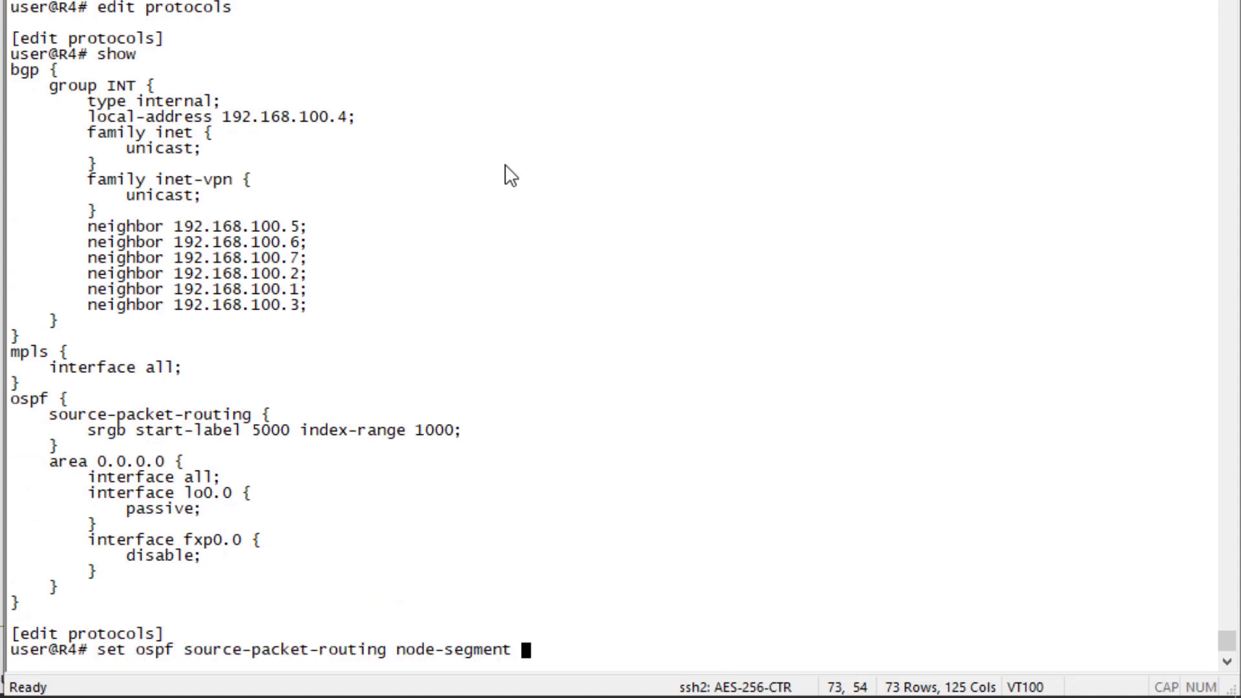
{"action": "type", "text": "ipv4-index 4"}
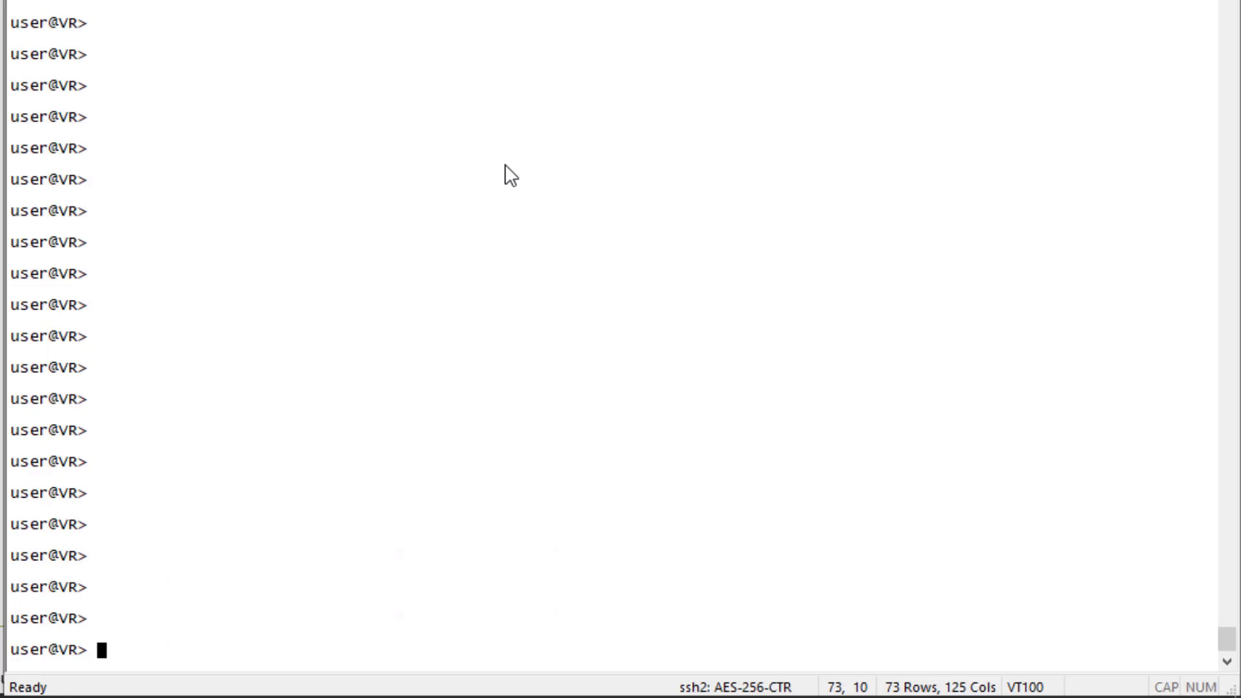
From VR, ping 10.102.1.100 and then 10.105.1.100 in routing-instance CE-1 with detail
{"action": "type", "text": "ping 10.102.1.100 routing-instance CE-1 detail"}
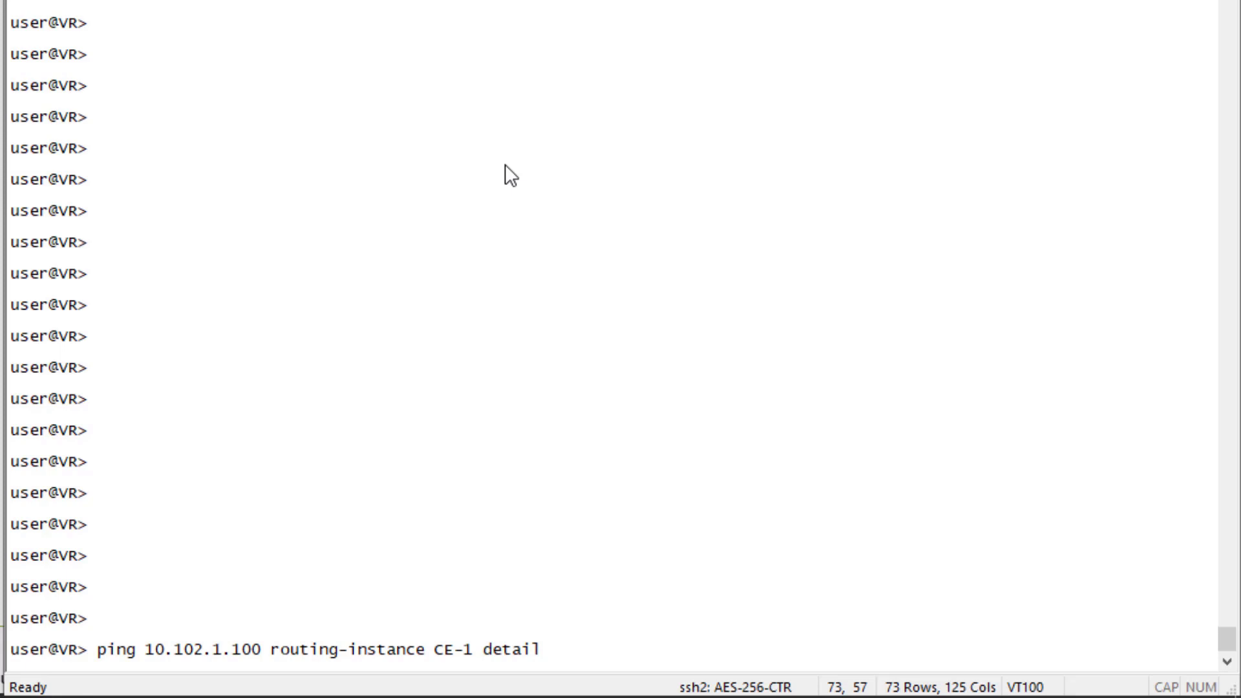
{"action": "key", "text": "Return"}
{"action": "type", "text": "ping 10.105.1.100 routing-instance CE-1 detail"}
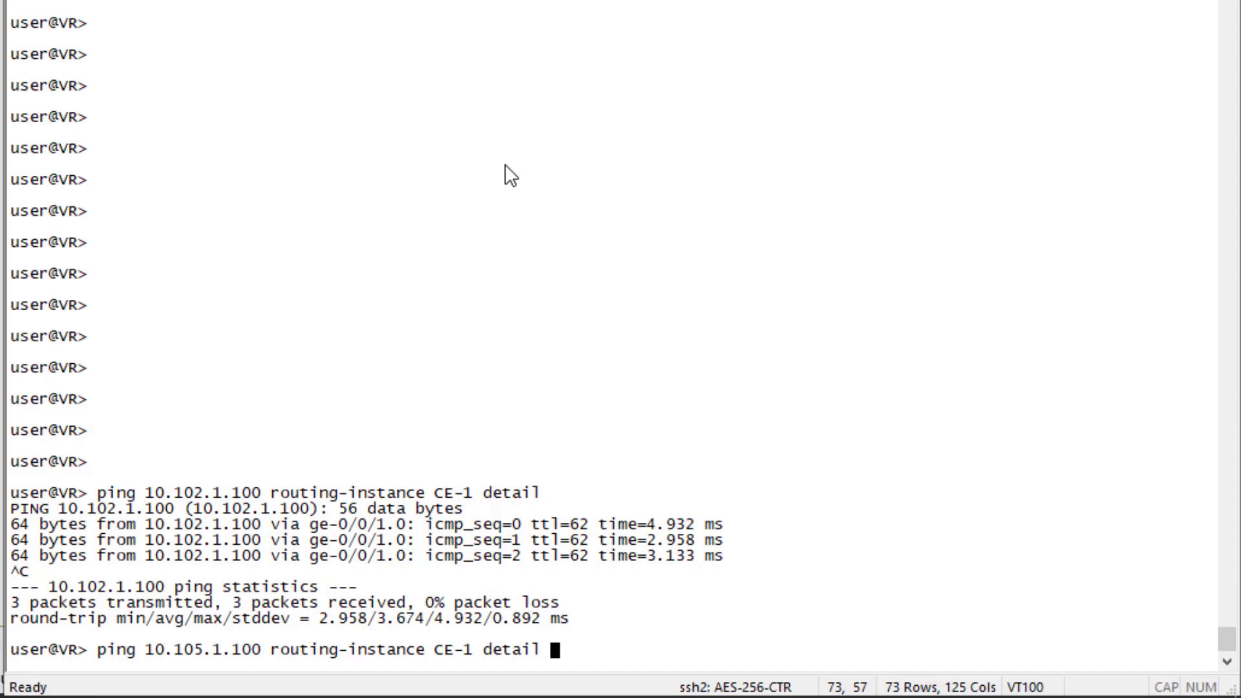
{"action": "key", "text": "Return"}
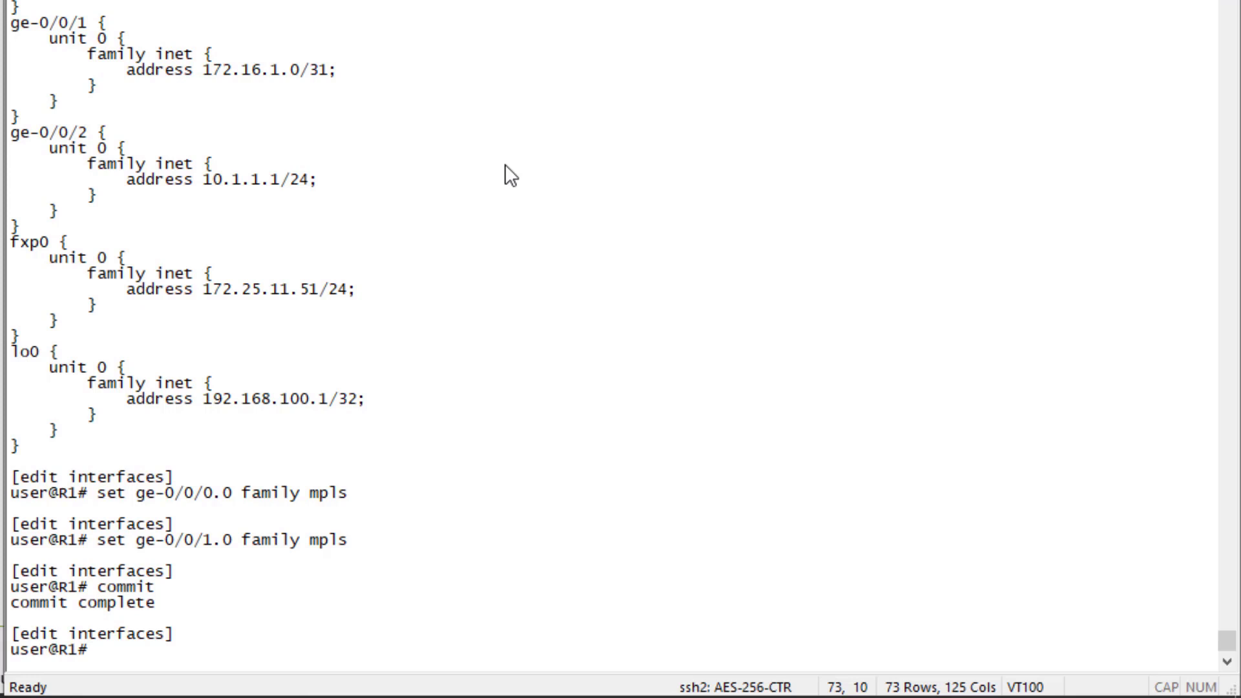
On R1, run show route table inet.3 after the plain 'show route inet.3' form fails
{"action": "type", "text": "run show route"}
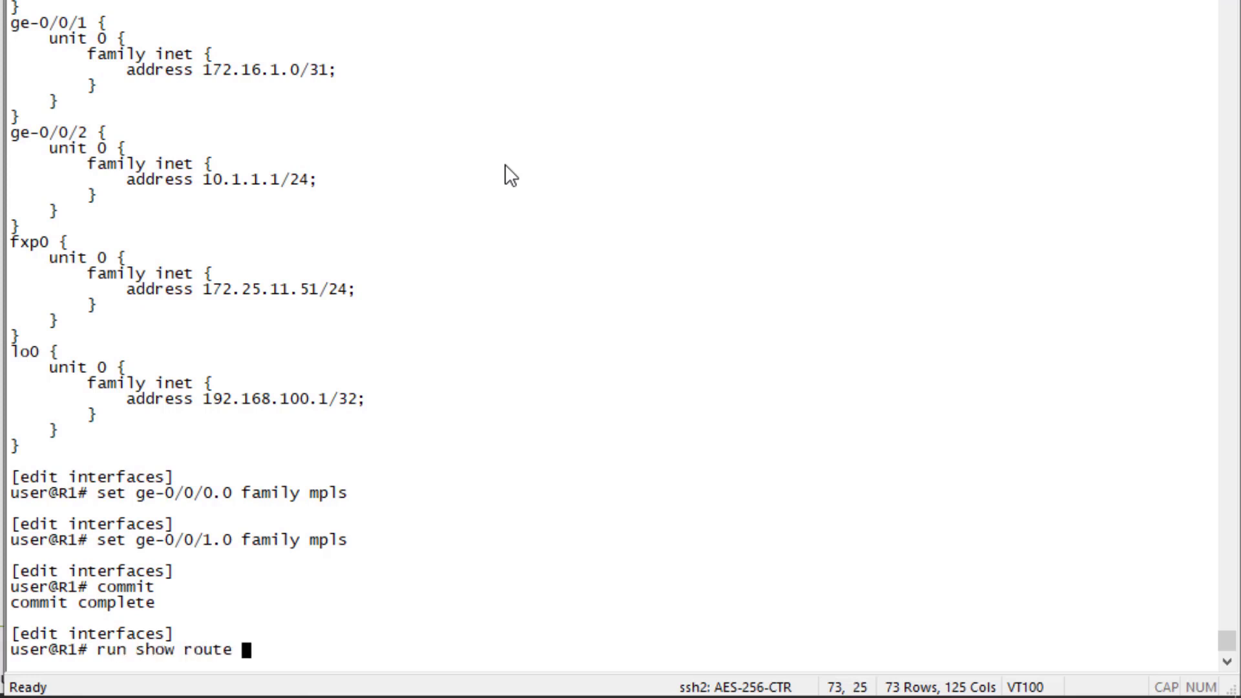
{"action": "type", "text": "inet.3"}
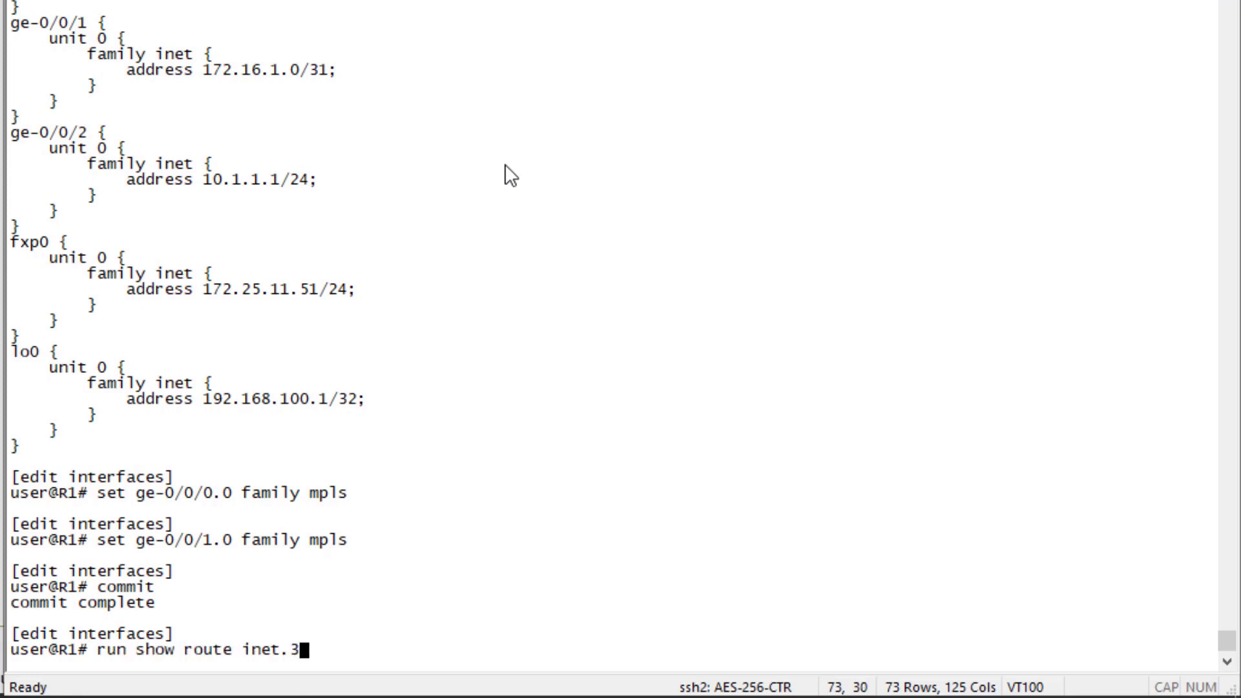
{"action": "key", "text": "Return"}
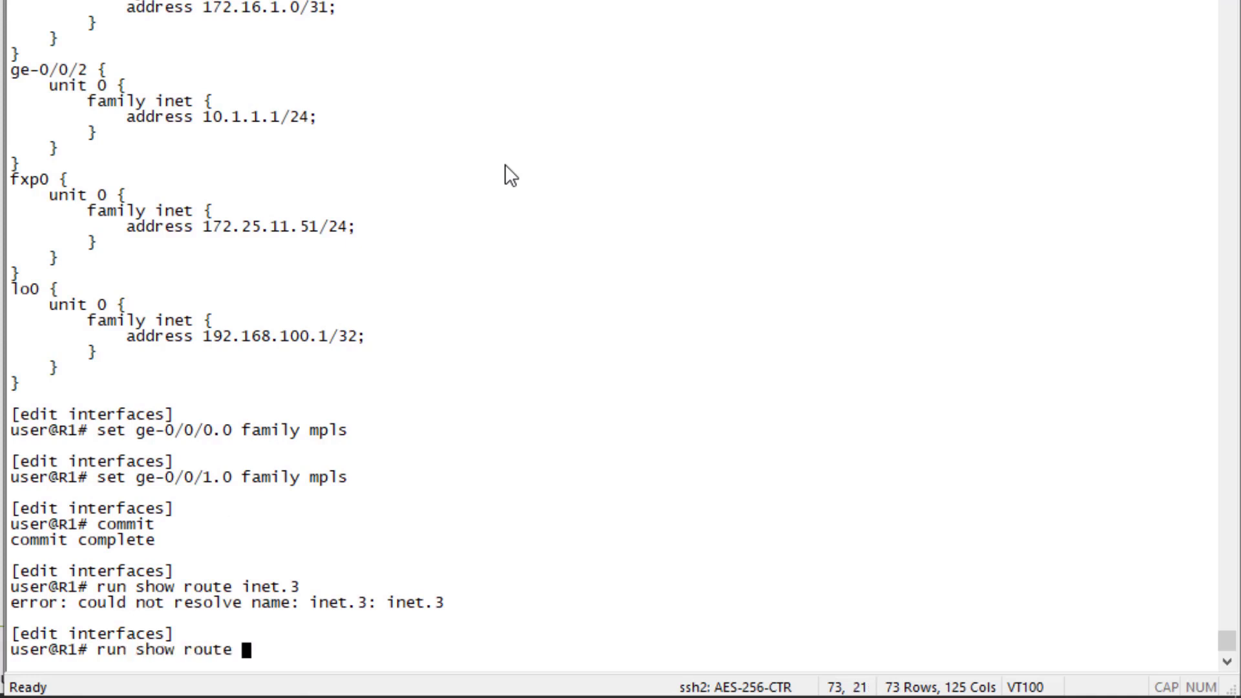
{"action": "type", "text": "table inet"}
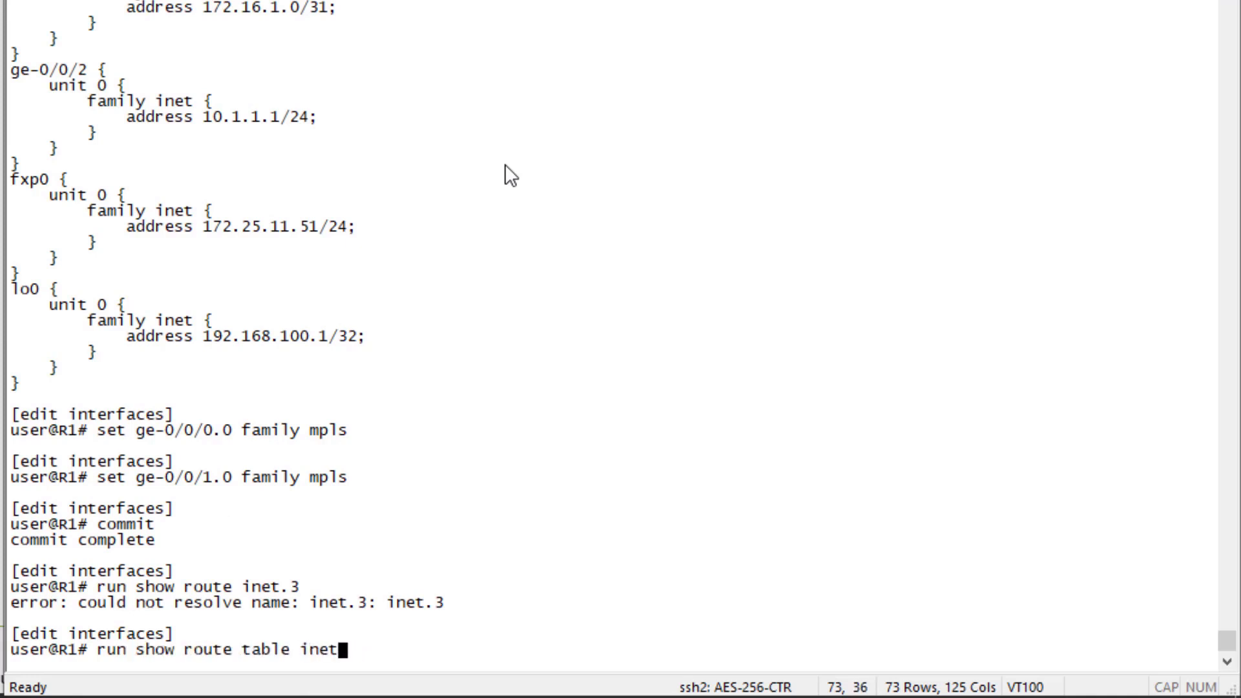
{"action": "key", "text": "Return"}
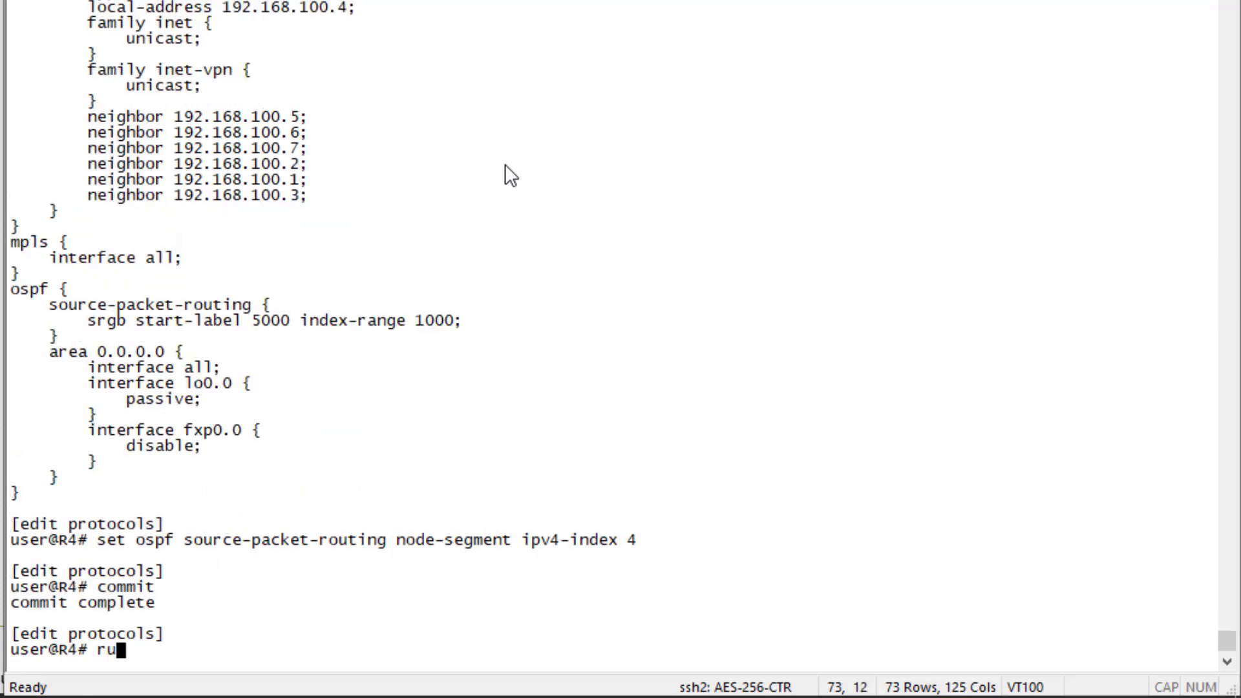
On R4, run show route table mpls.0 to view its label table, then move to another session
{"action": "type", "text": "n show route"}
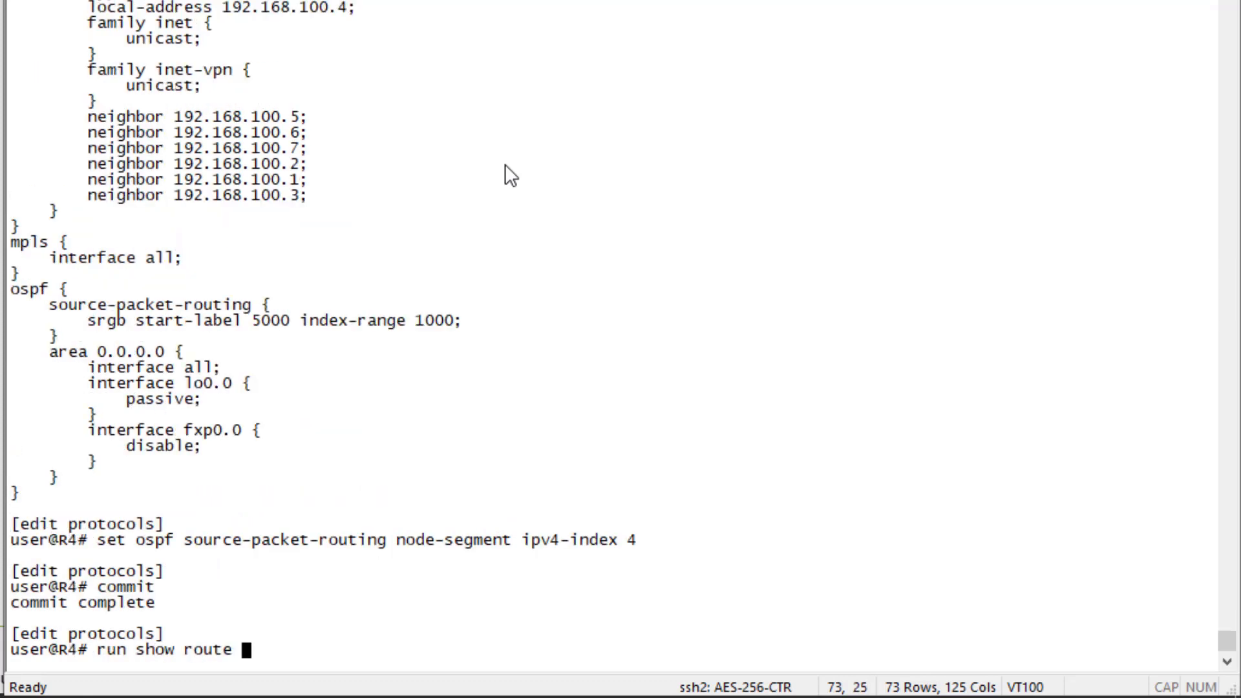
{"action": "type", "text": "table mpls.0"}
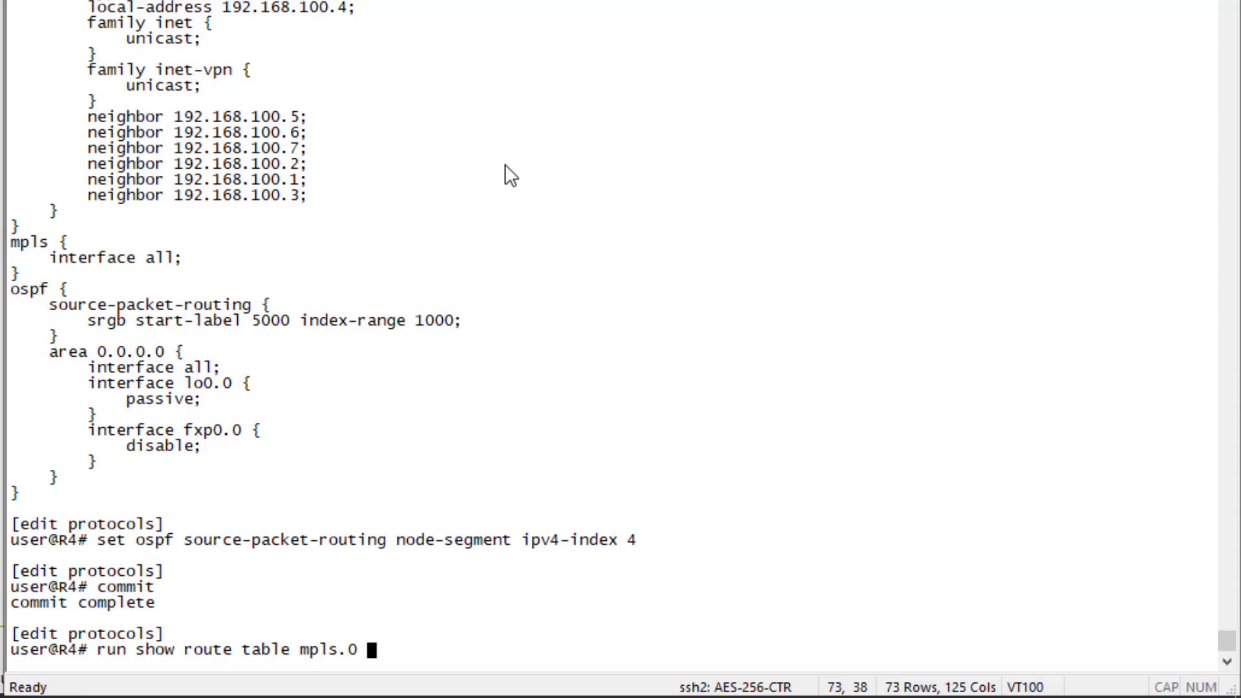
{"action": "key", "text": "Return"}
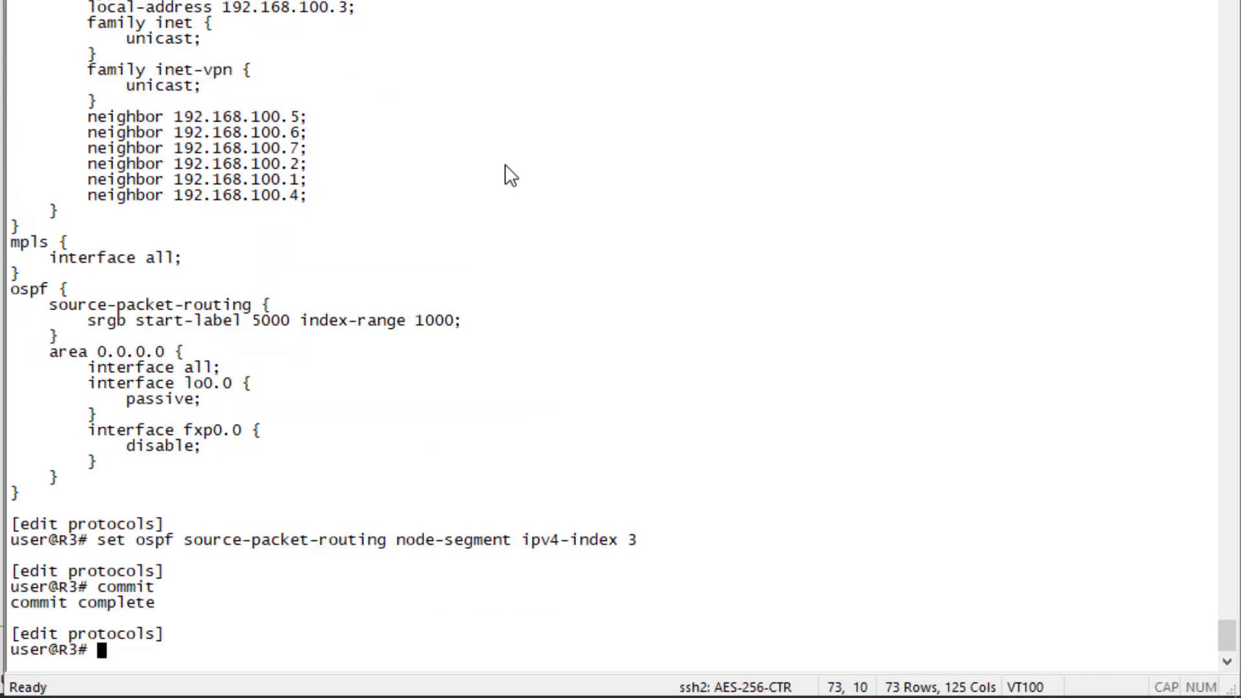
{"action": "key", "text": "Return"}
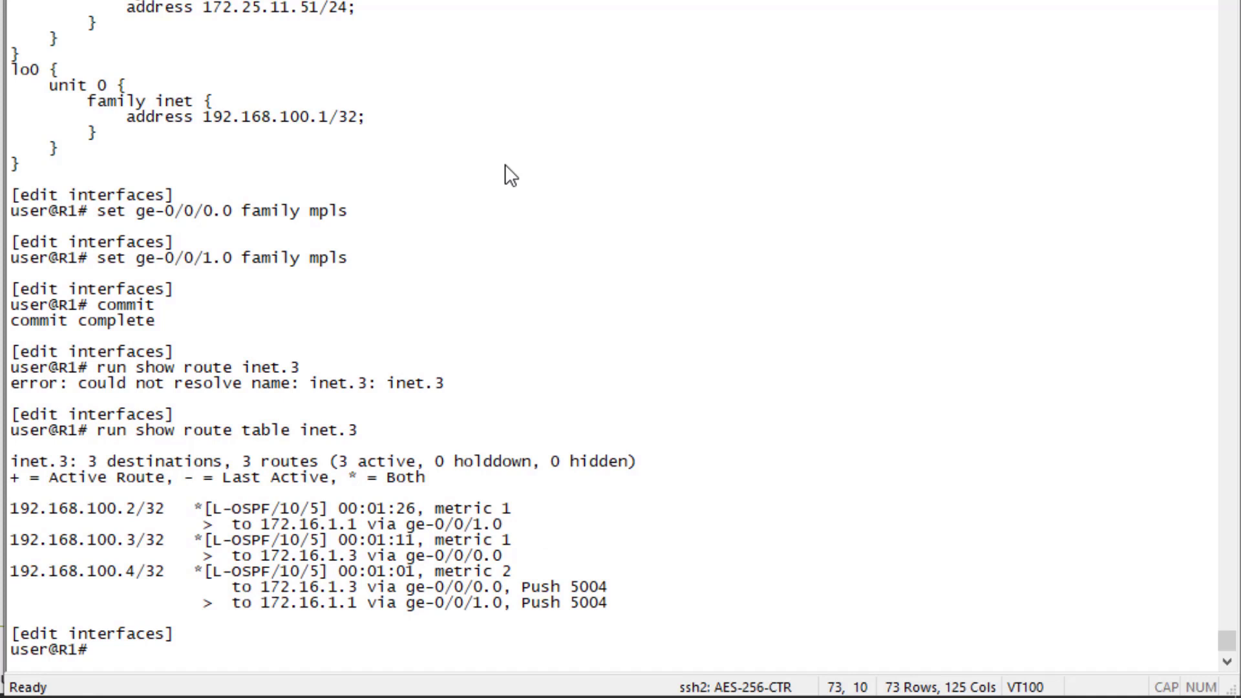
On R1, run show route 10.102.1.100 to see the BGP route pushing VPN label 20
{"action": "type", "text": "run show r"}
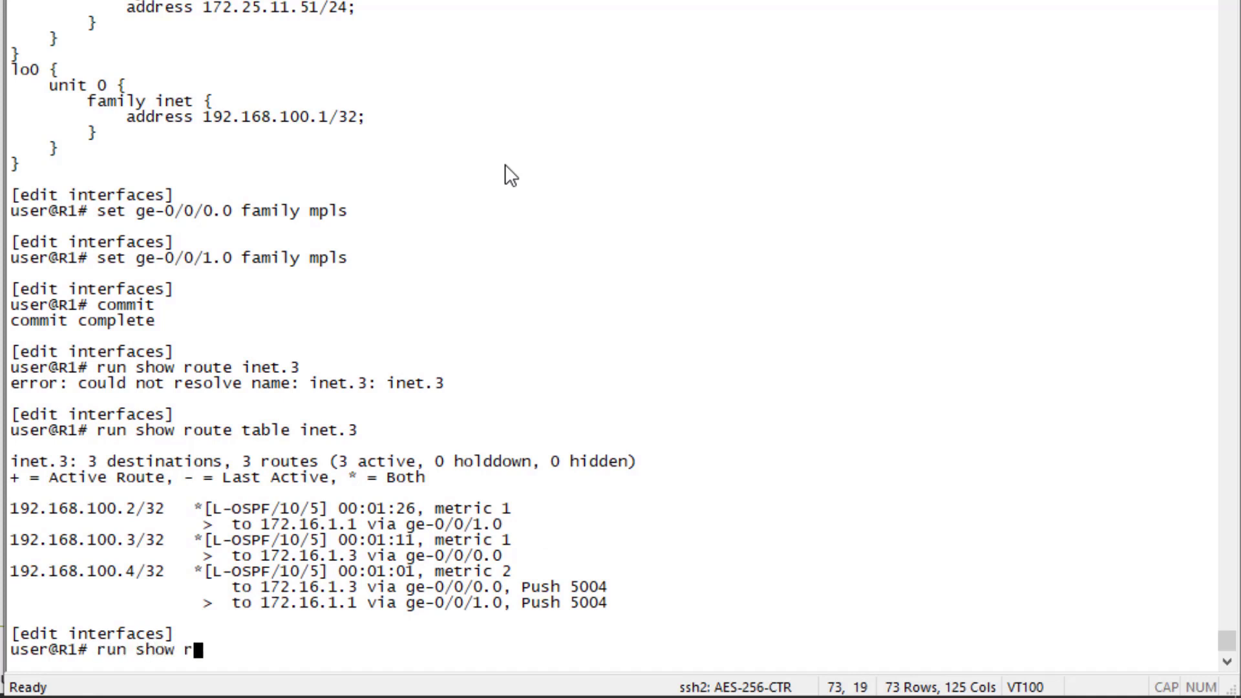
{"action": "type", "text": "oute 10.10"}
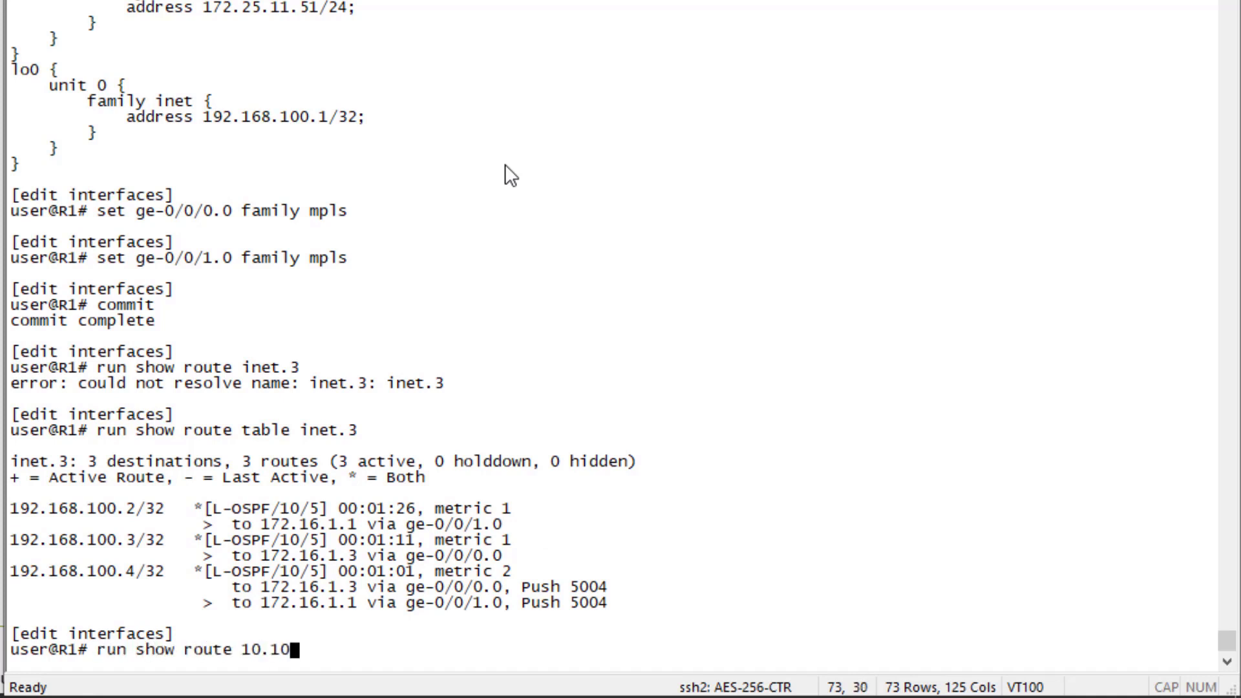
{"action": "key", "text": "Return"}
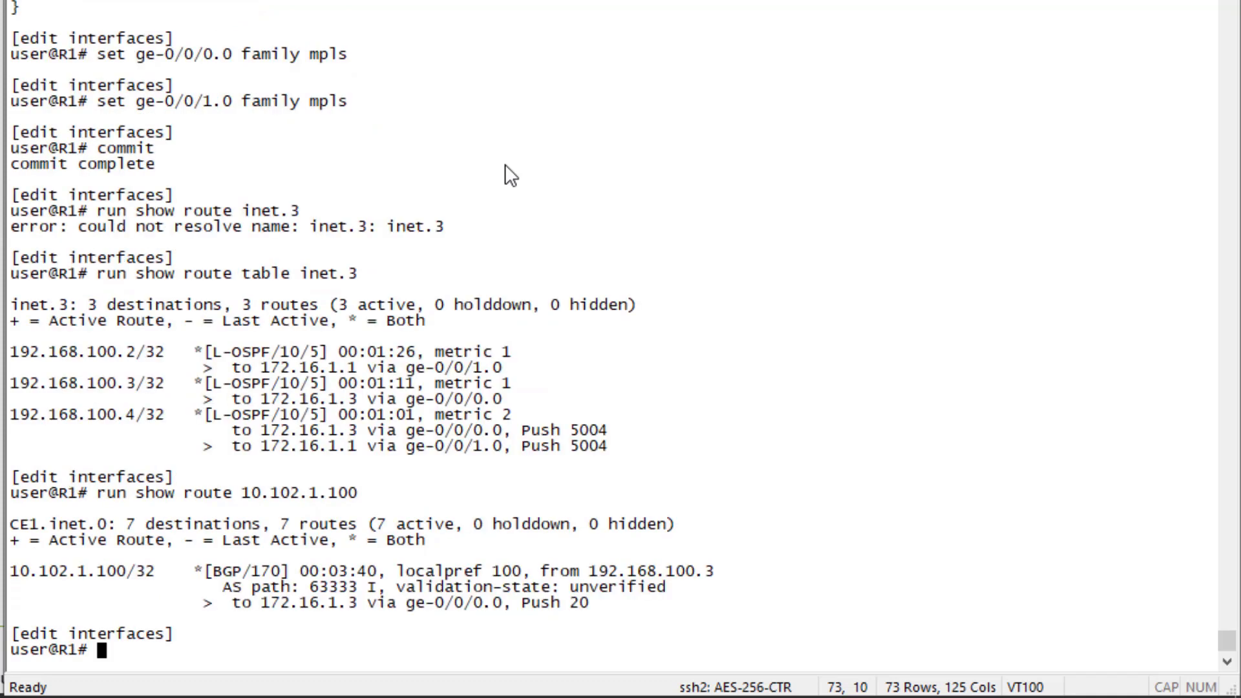
Look up R1's route to 10.105.1.100 with run show route, after a mistyped run attempt fails
{"action": "type", "text": "run"}
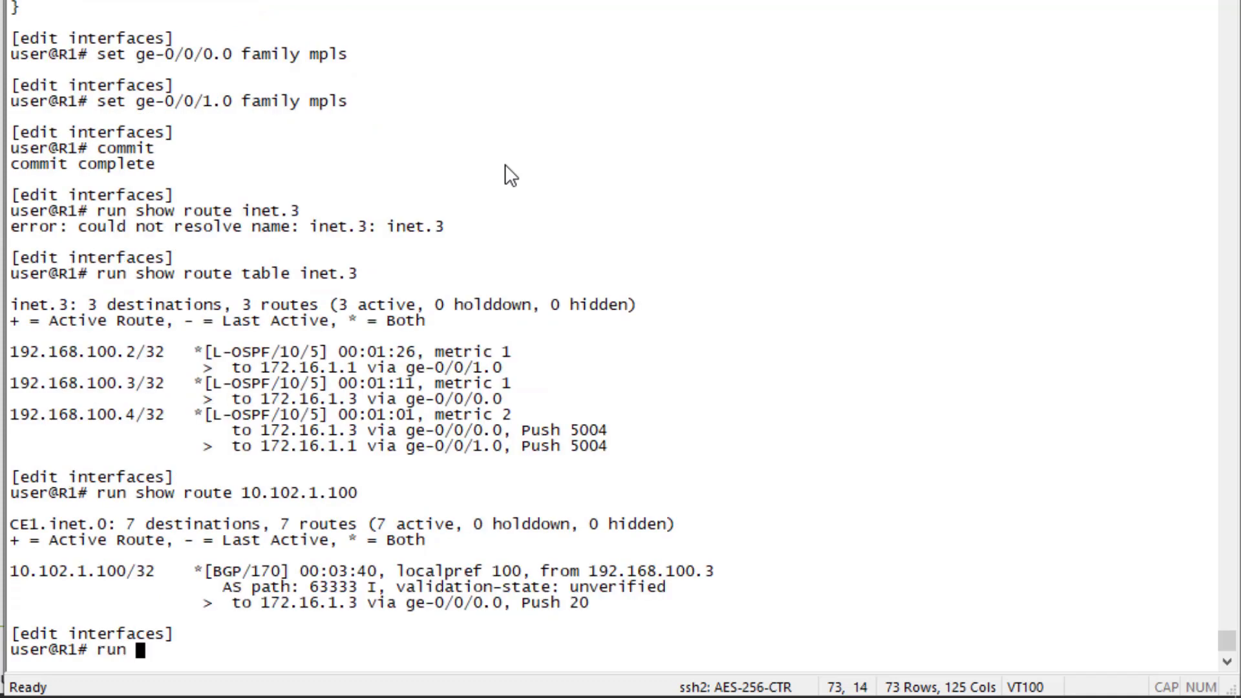
{"action": "type", "text": "10.105"}
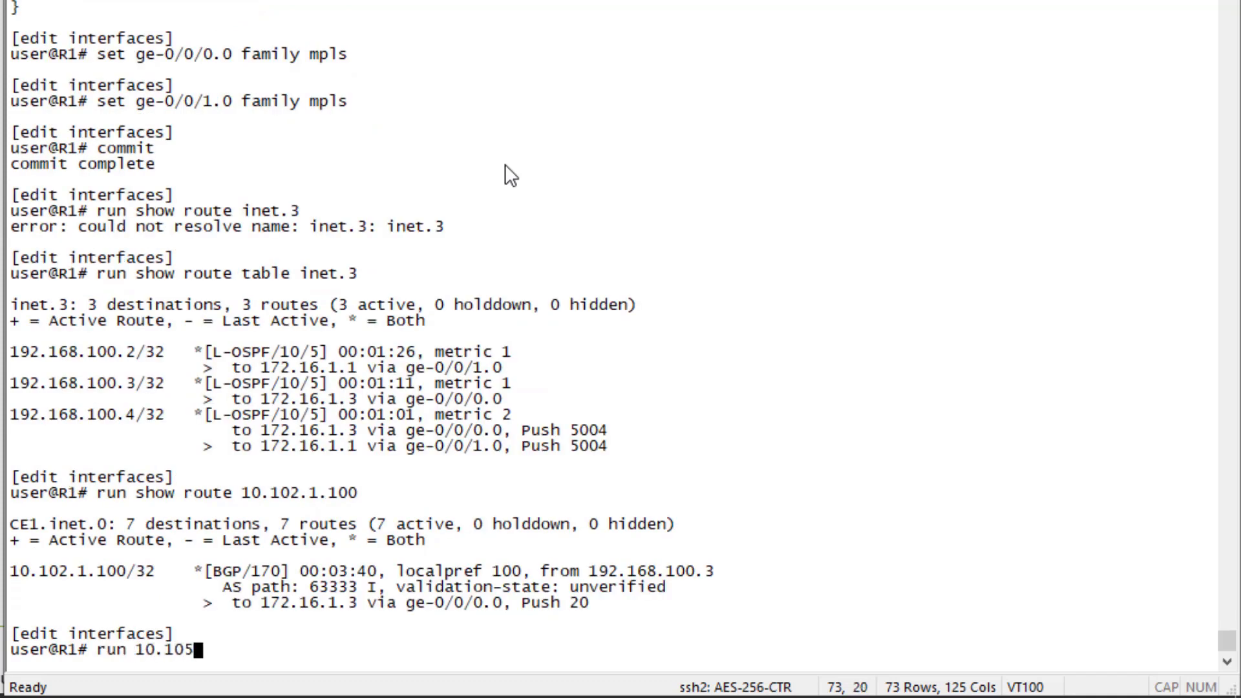
{"action": "key", "text": "Return"}
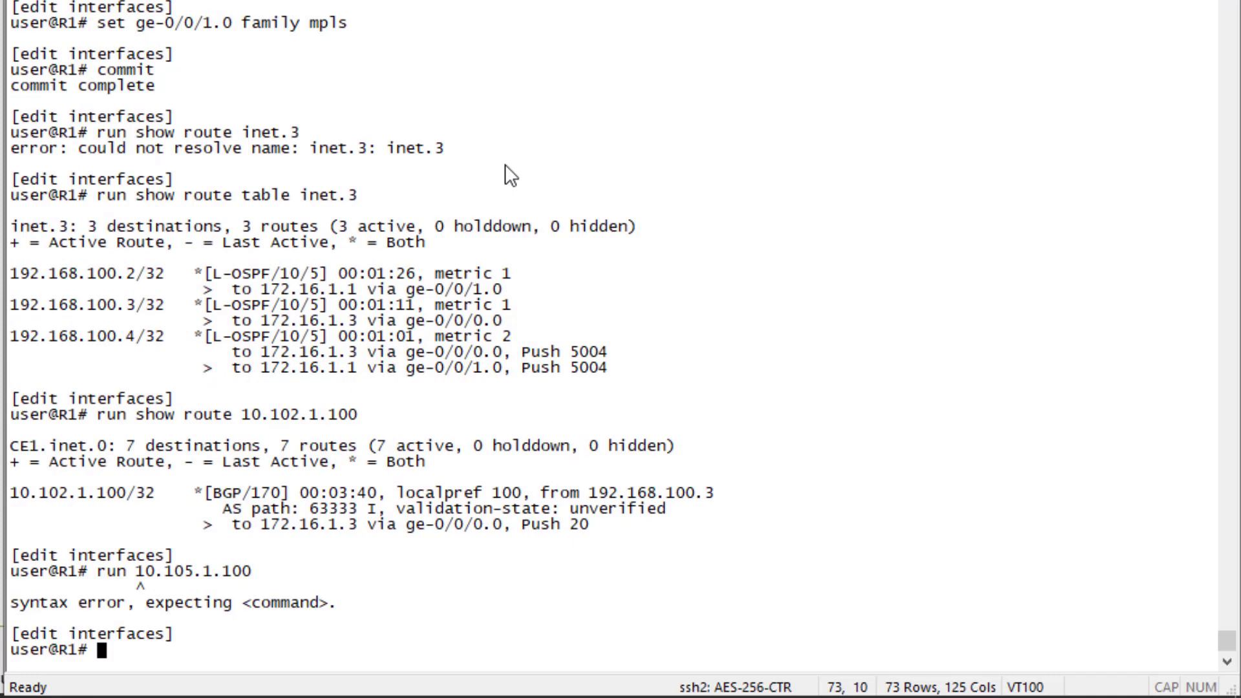
{"action": "type", "text": "run show route 10.10"}
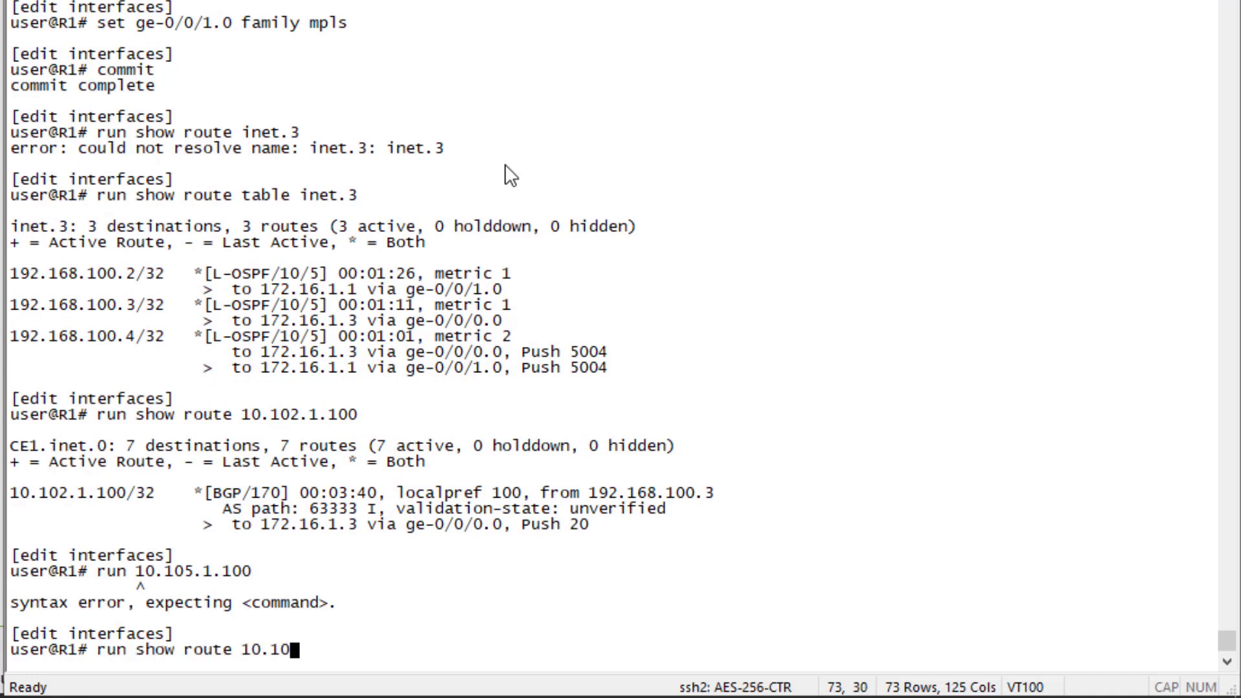
{"action": "key", "text": "Return"}
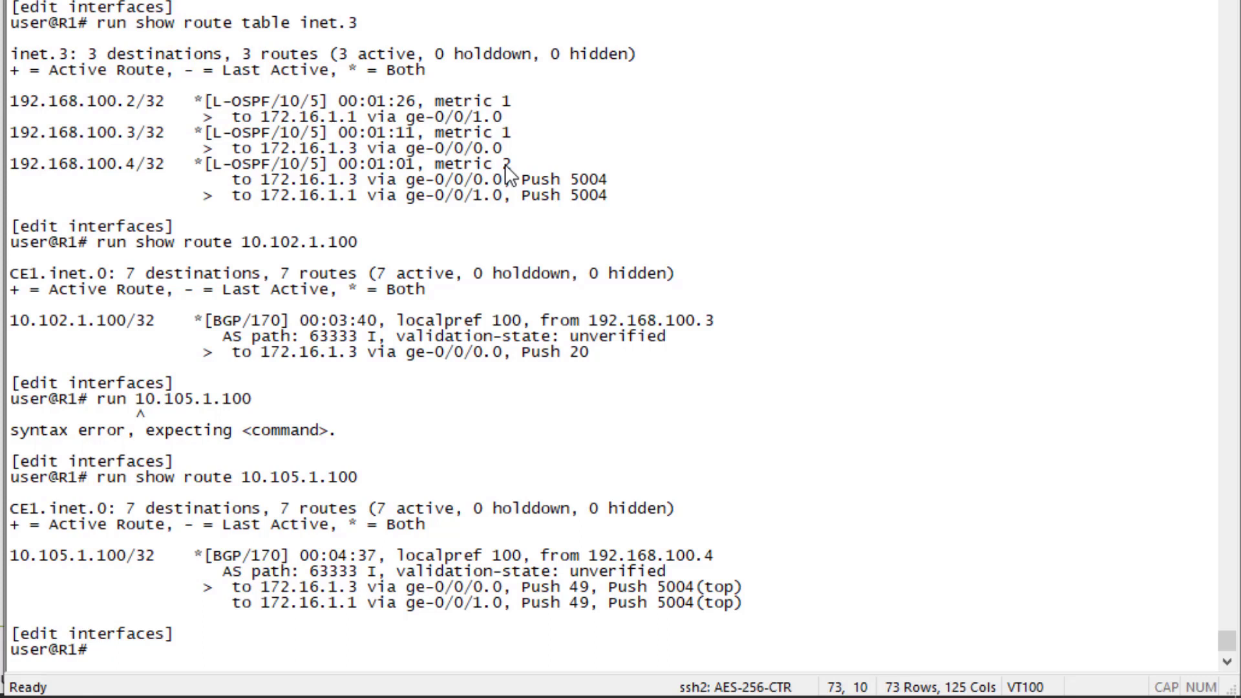
List R1's OSPF link-state database with run show ospf database
{"action": "type", "text": "run show"}
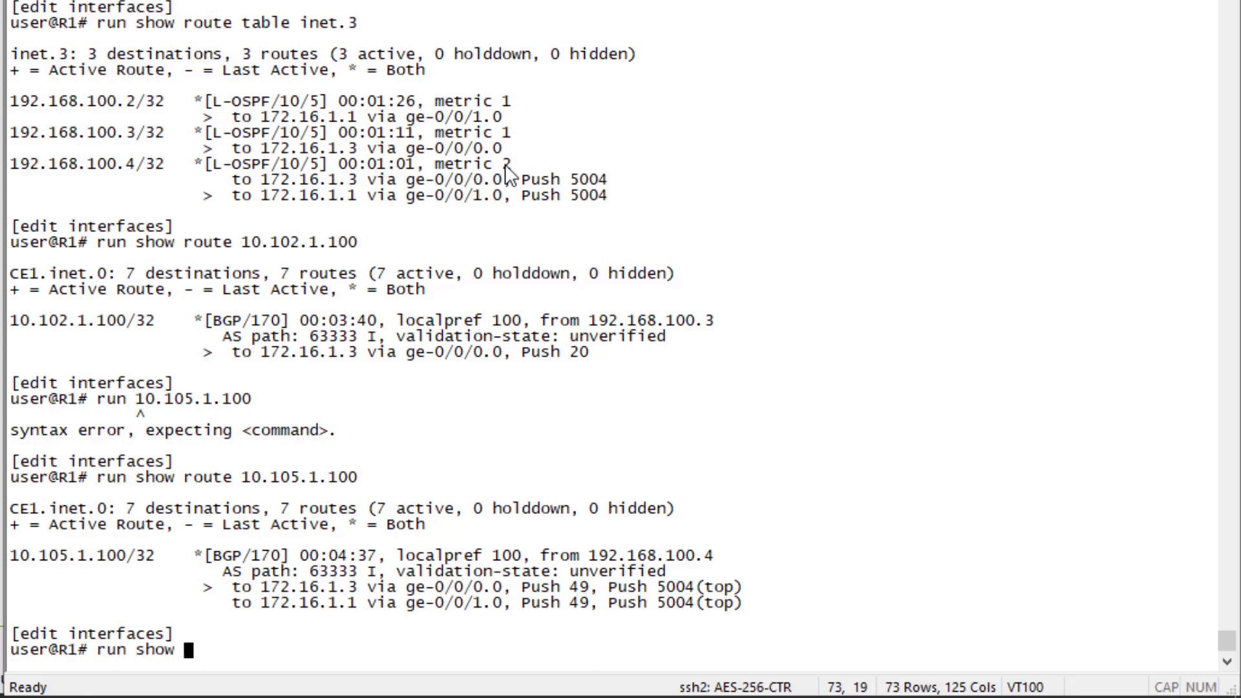
{"action": "type", "text": "ospf database"}
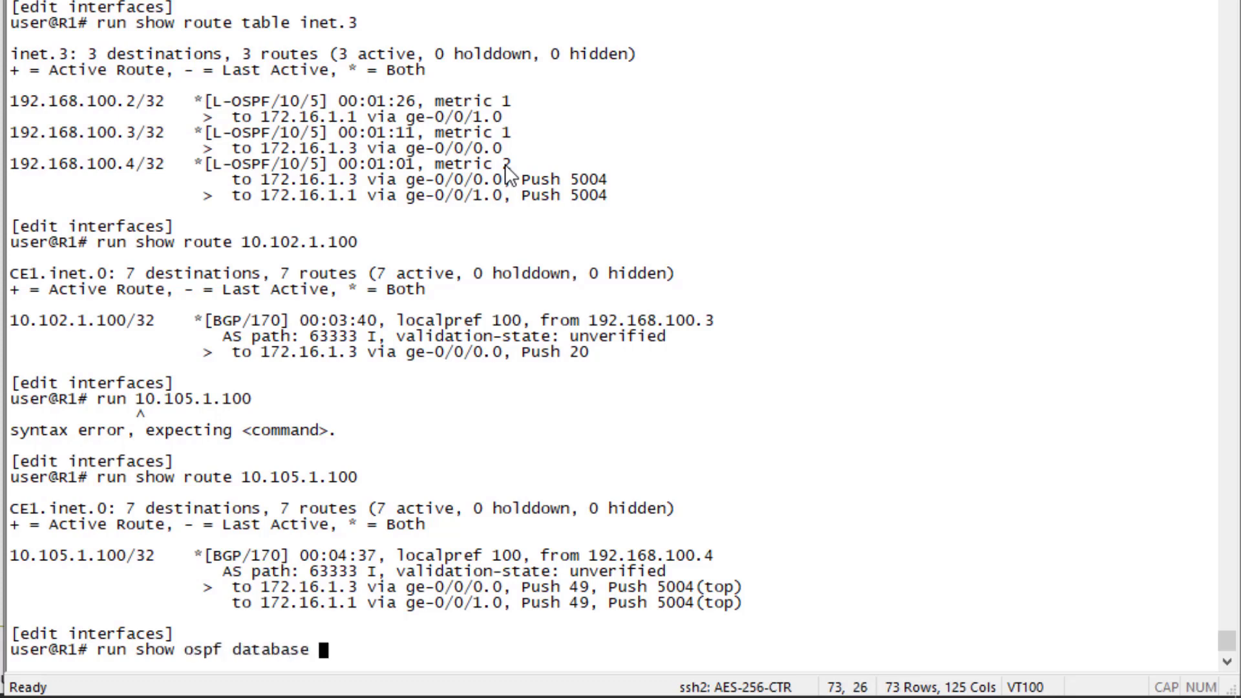
{"action": "key", "text": "Return"}
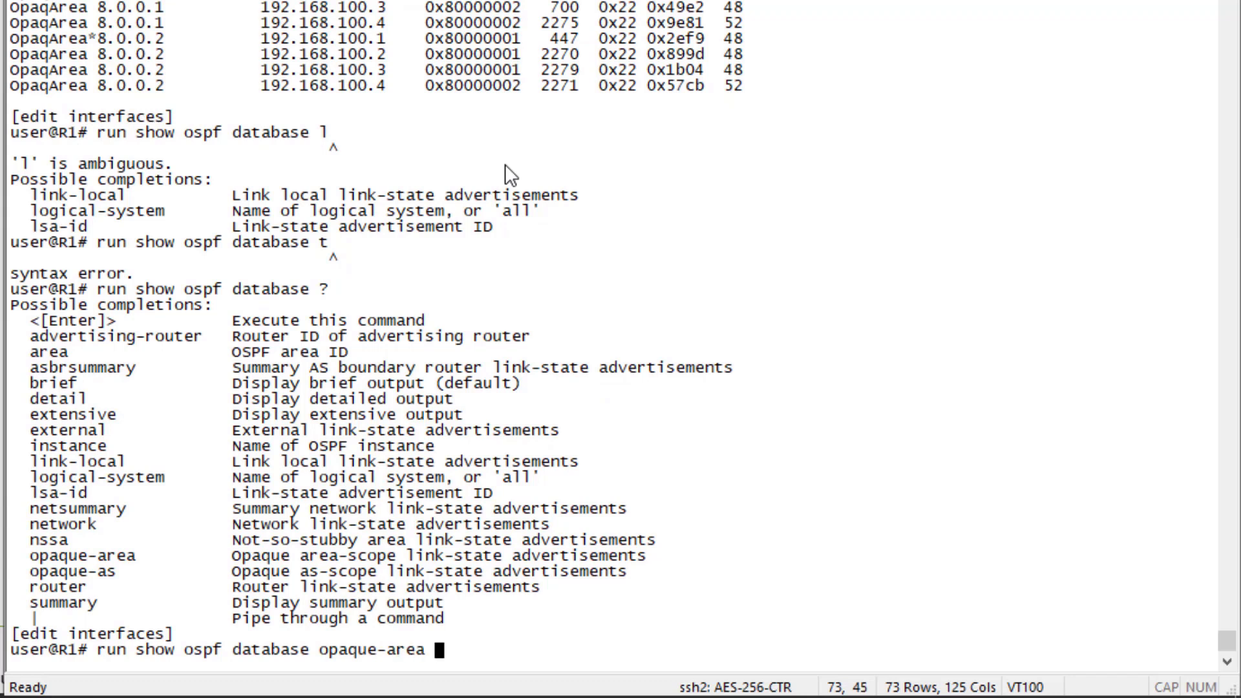
Query detailed opaque-area LSAs for lsa-id 192.168.100.1
{"action": "type", "text": "lsa-id"}
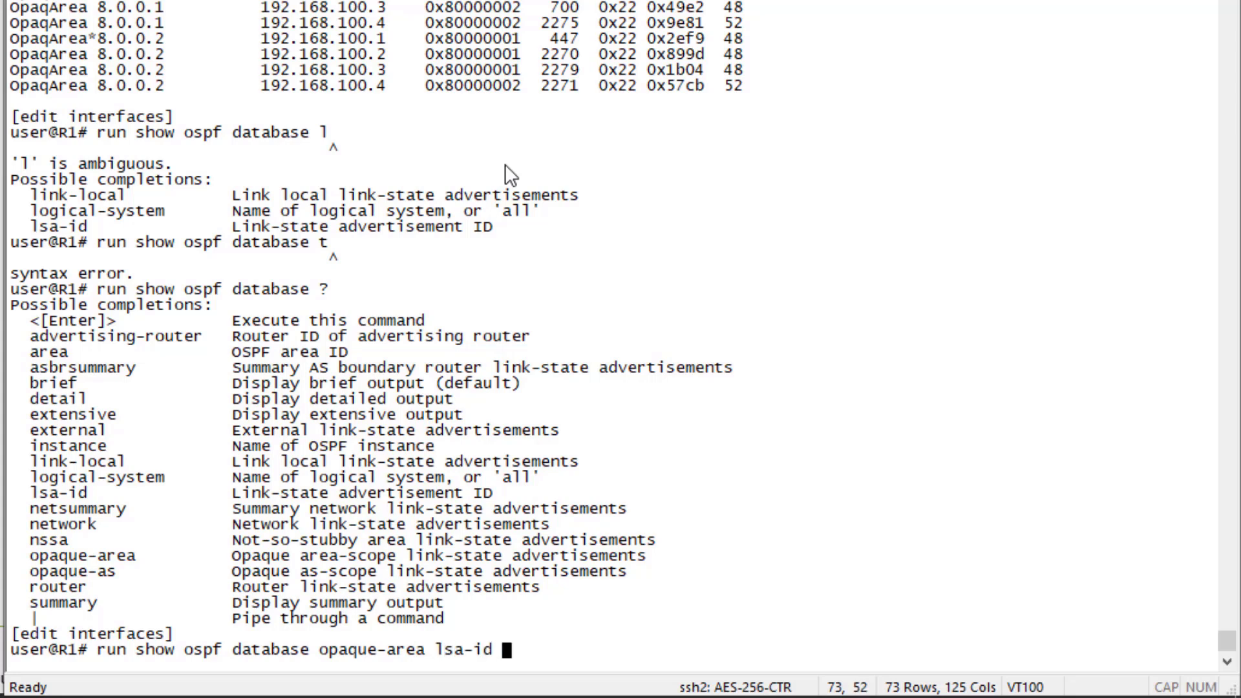
{"action": "type", "text": "192.1"}
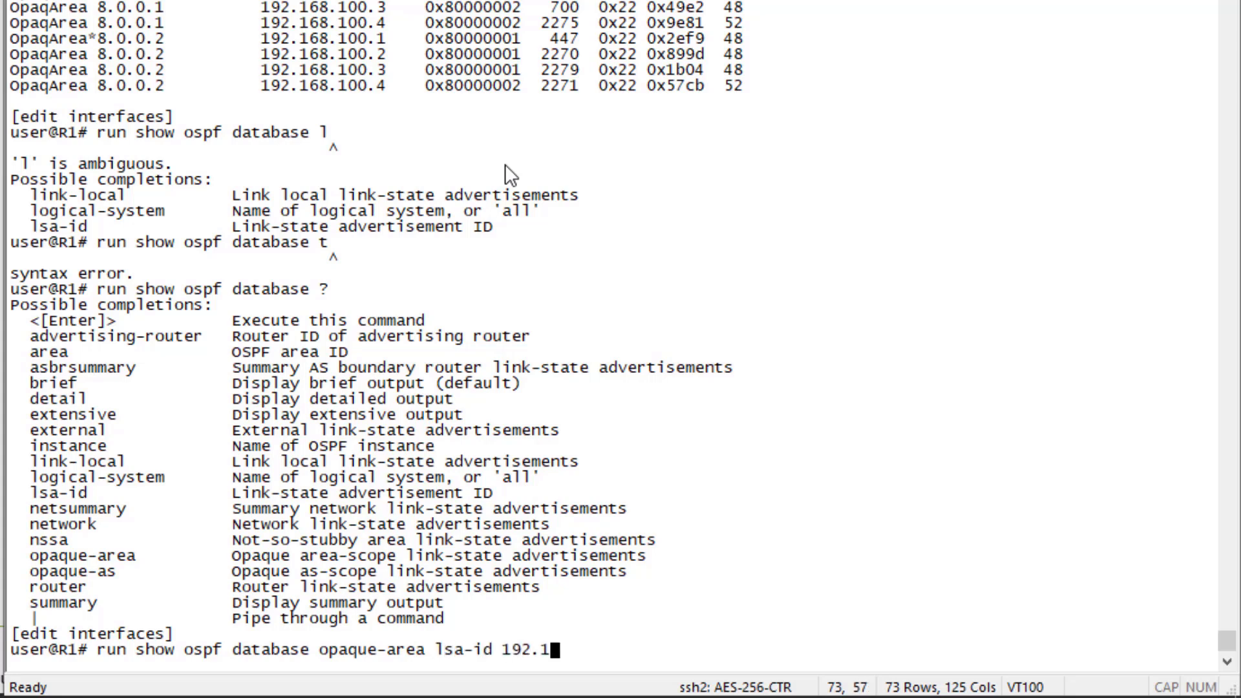
{"action": "type", "text": "68.100.1"}
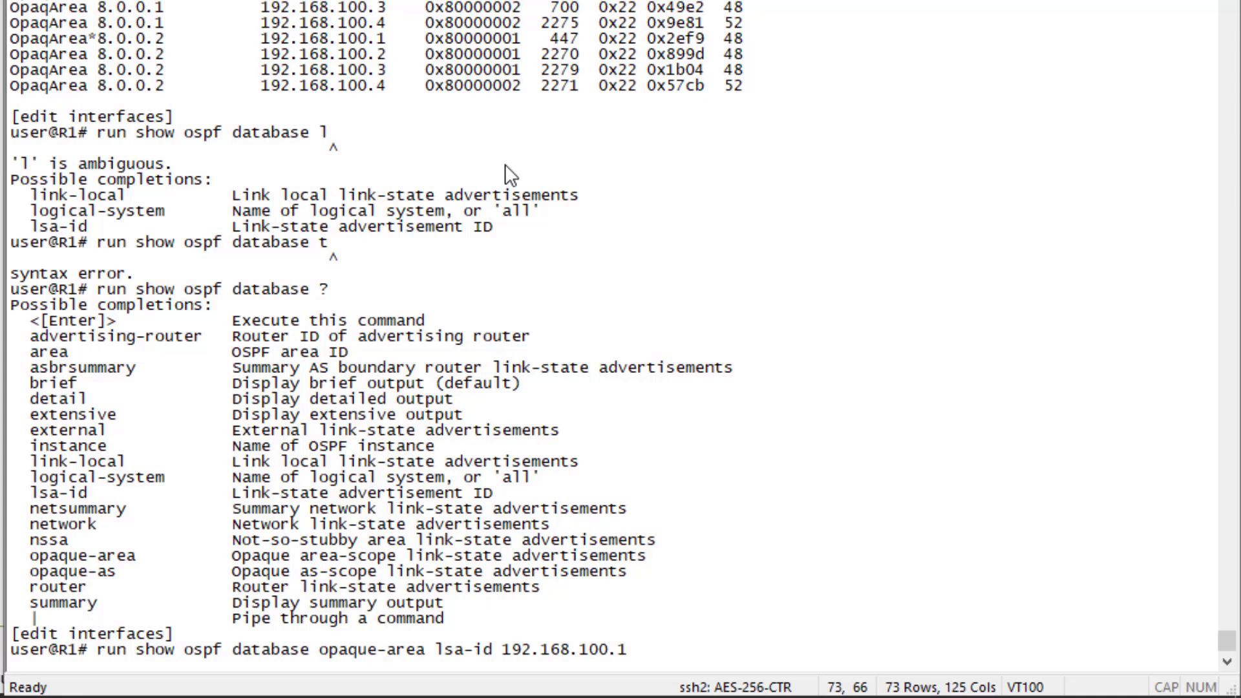
{"action": "key", "text": "Return"}
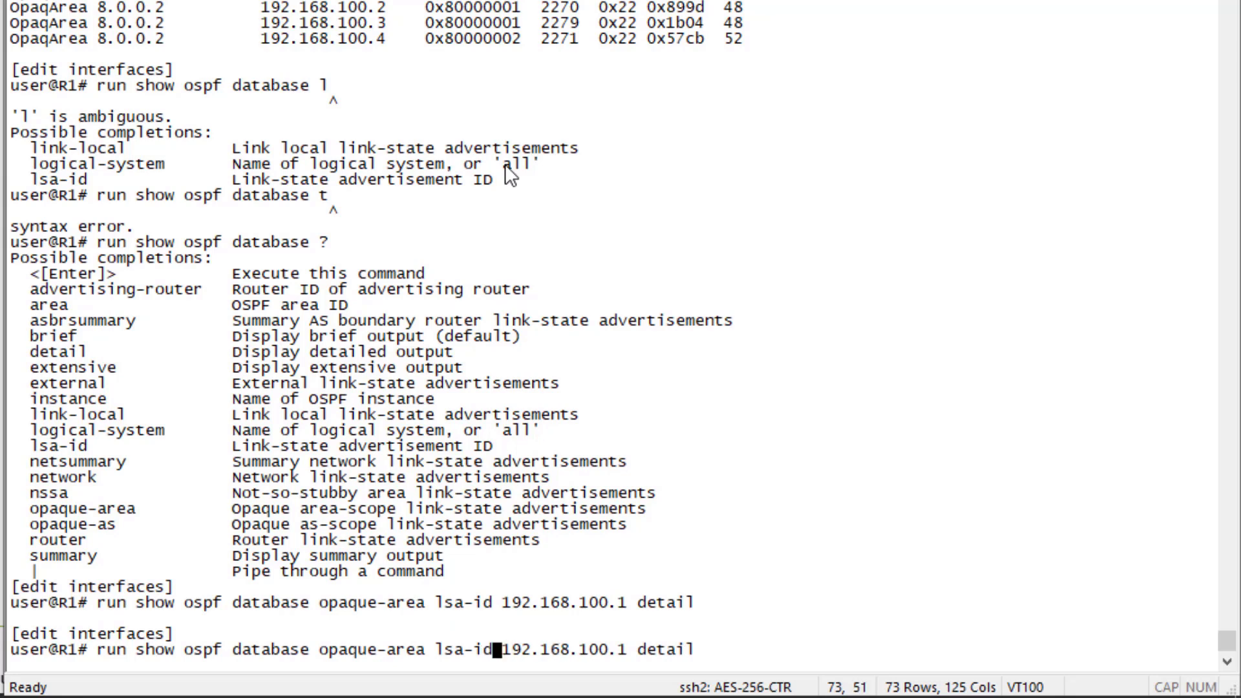
Rerun the query by advertising-router 192.168.100.1 and scroll through the SRGB label range 1000 starting at 5000
{"action": "key", "text": "Return"}
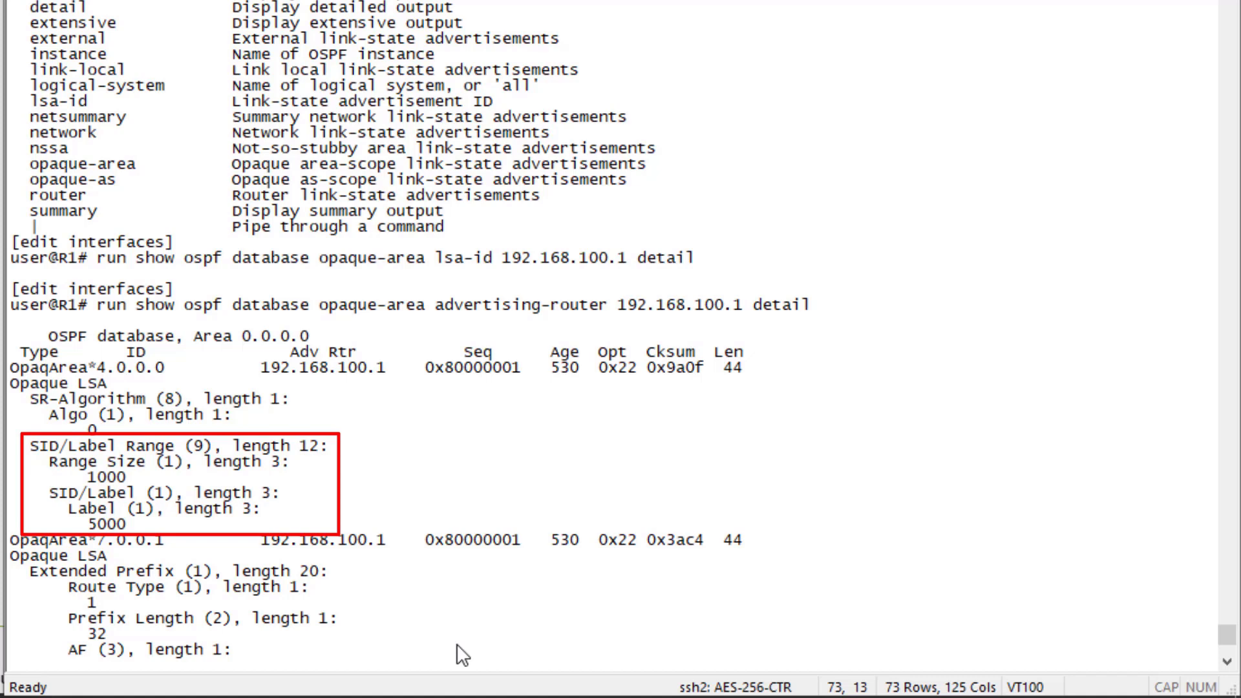
{"action": "scroll", "scroll_direction": "down", "scroll_amount": 3}
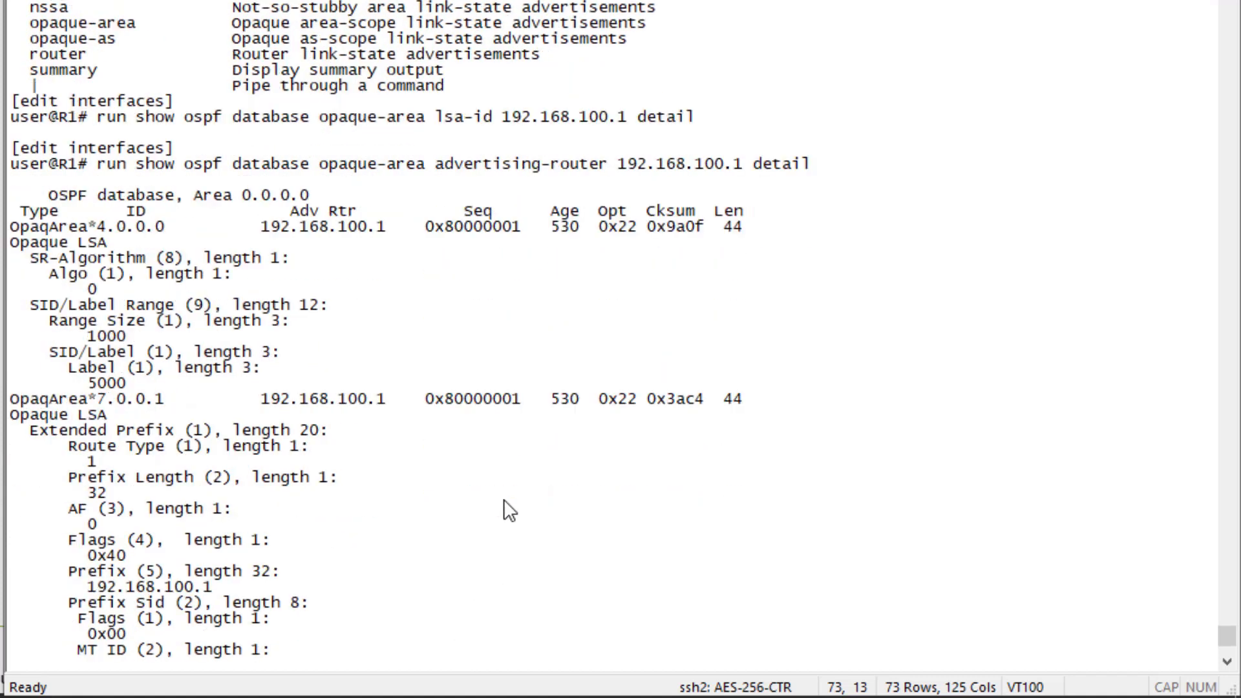